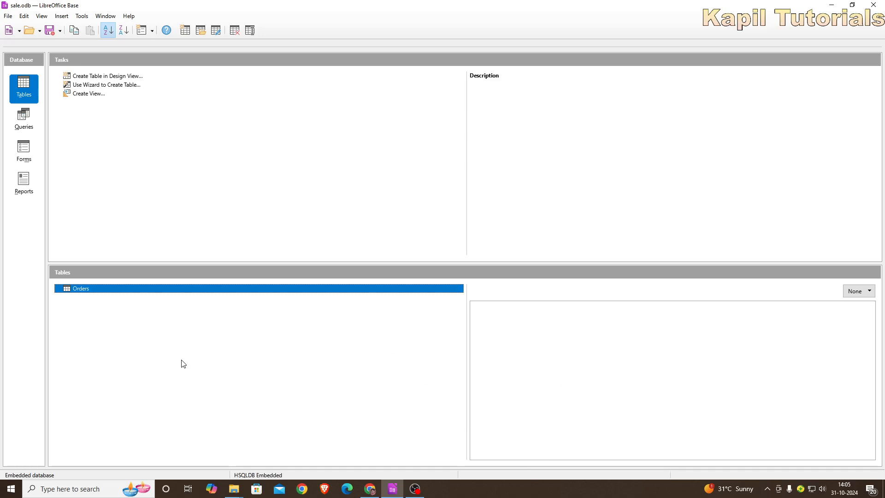
mouse_move(54, 137)
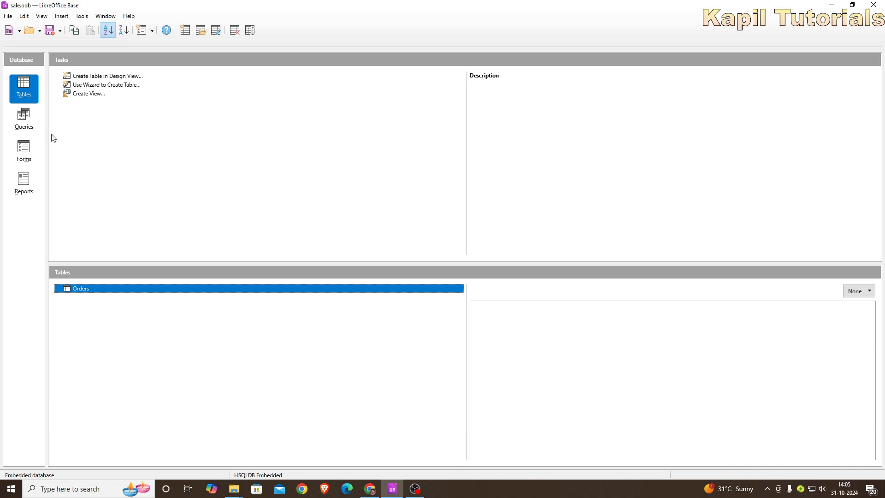
mouse_move(24, 65)
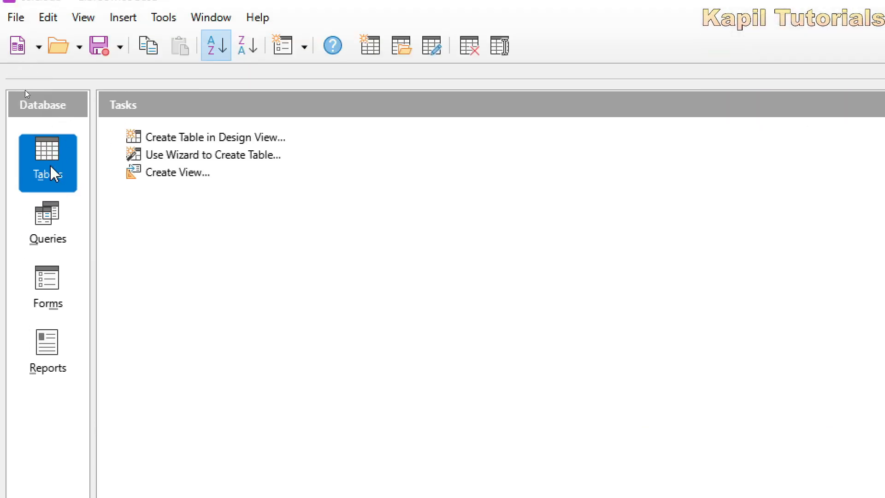
Step: Start a new table in Design View with EmpCode as the first field name
left_click(213, 137)
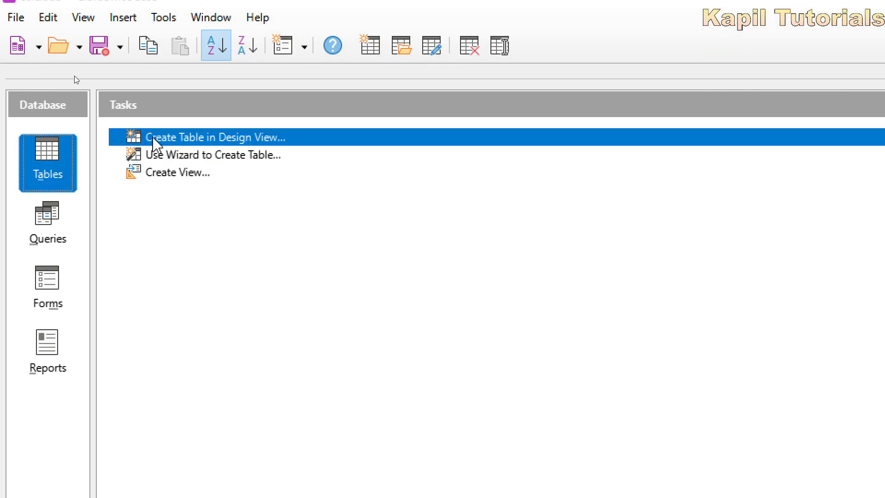
mouse_move(178, 147)
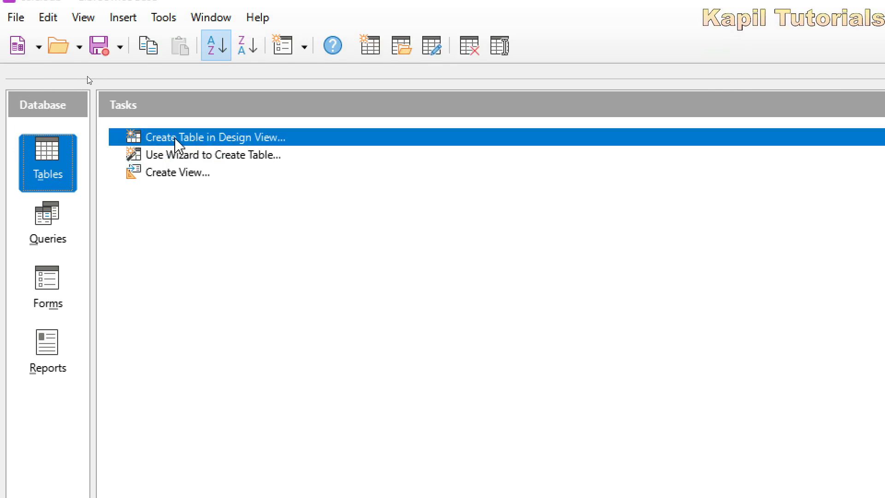
mouse_move(218, 148)
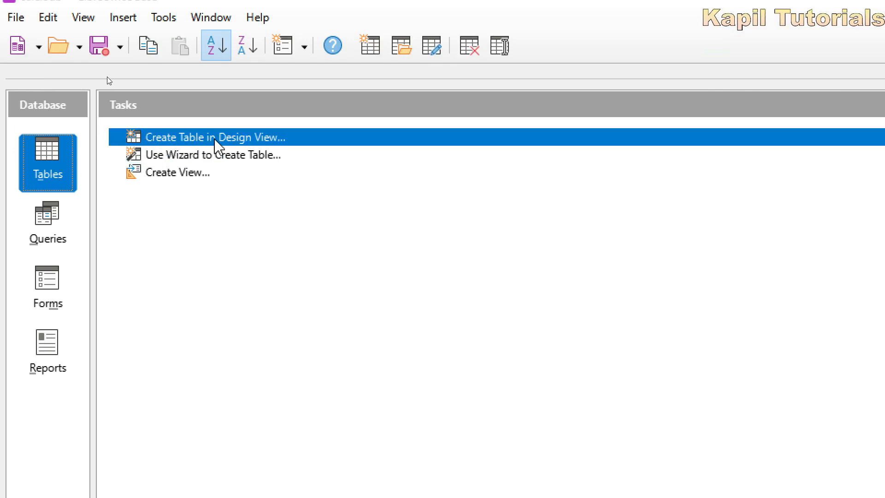
mouse_move(211, 145)
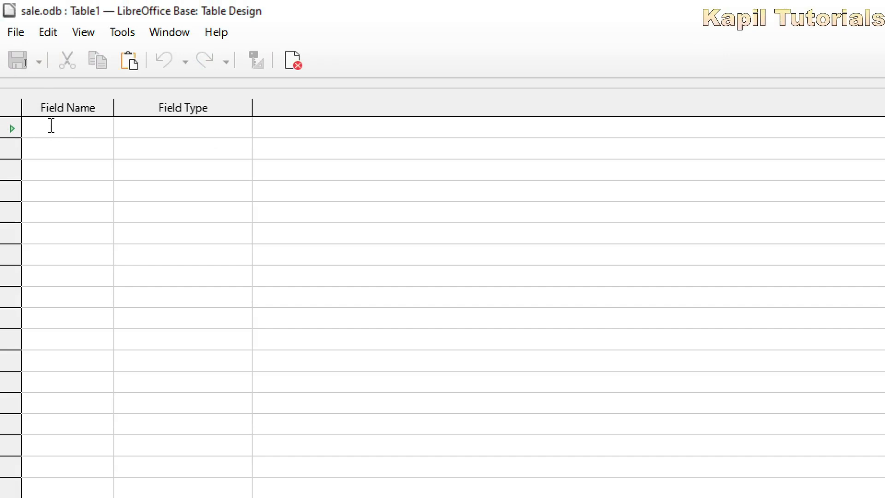
left_click(67, 128)
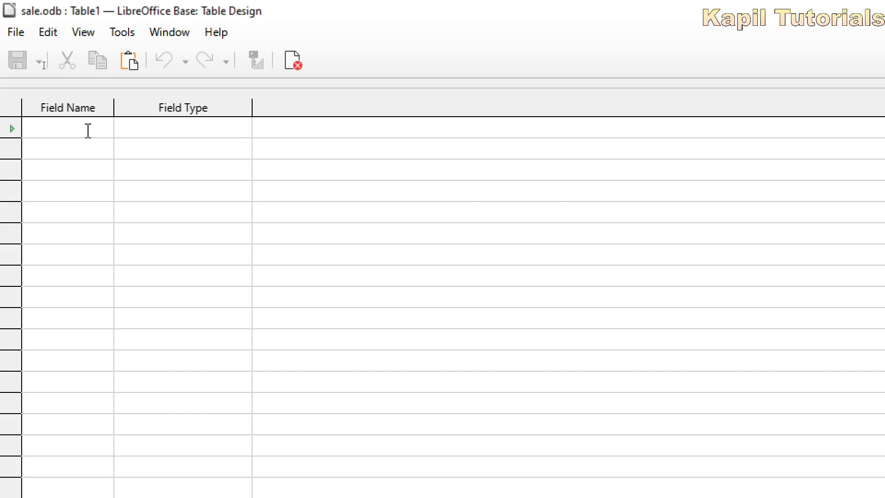
type("E")
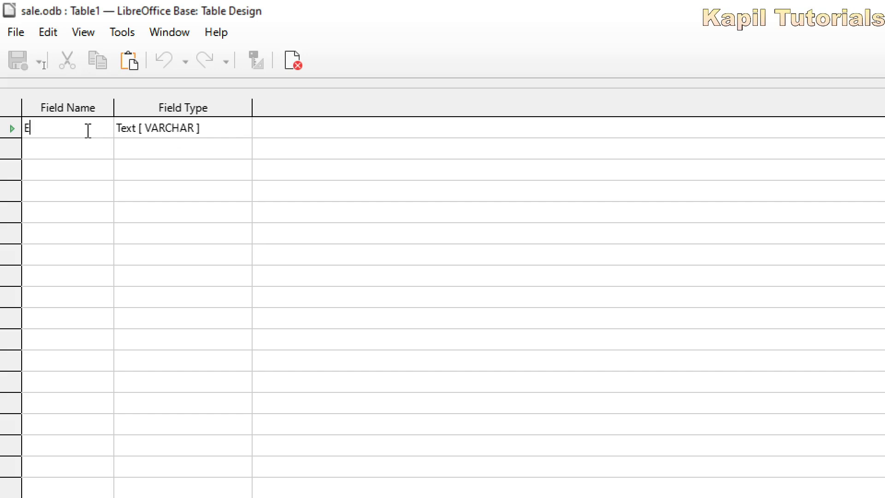
type("mp")
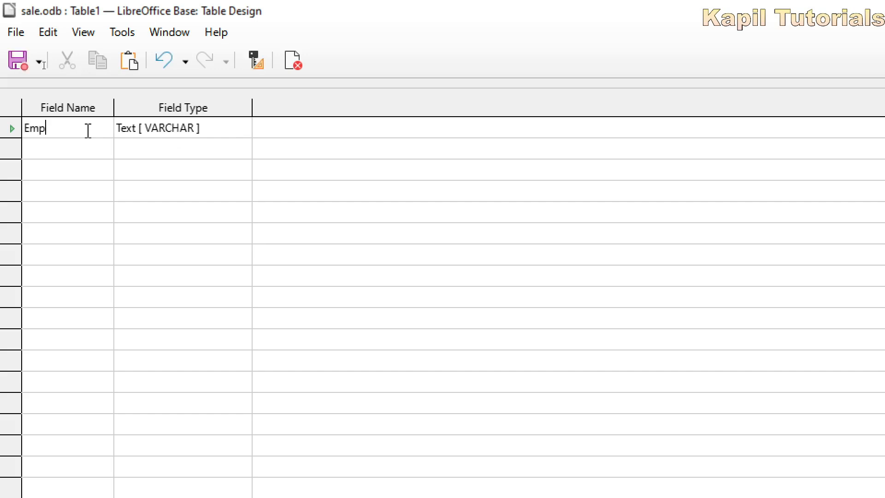
type("Cod")
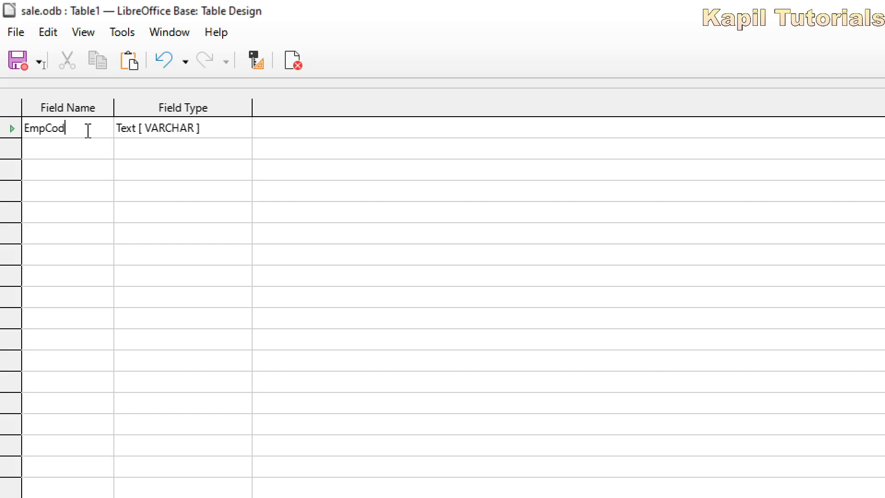
type("e")
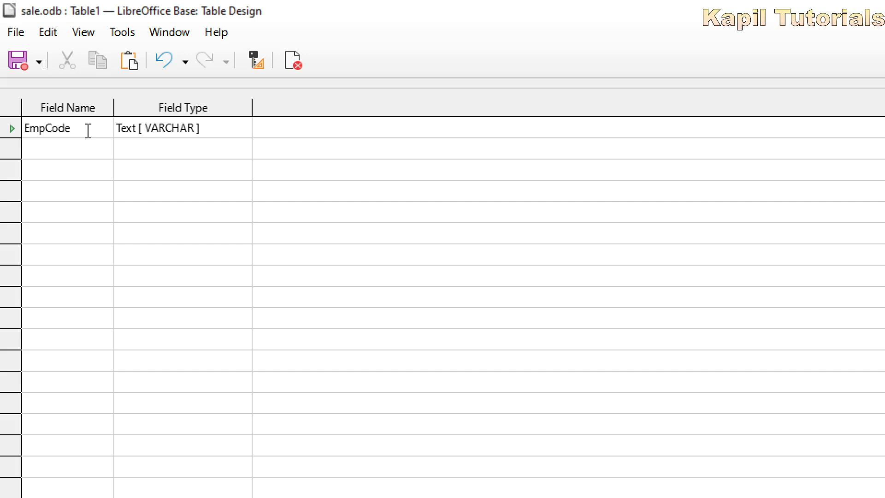
Step: Make EmpCode an Integer field described as 'Code of the Employee'
left_click(170, 128)
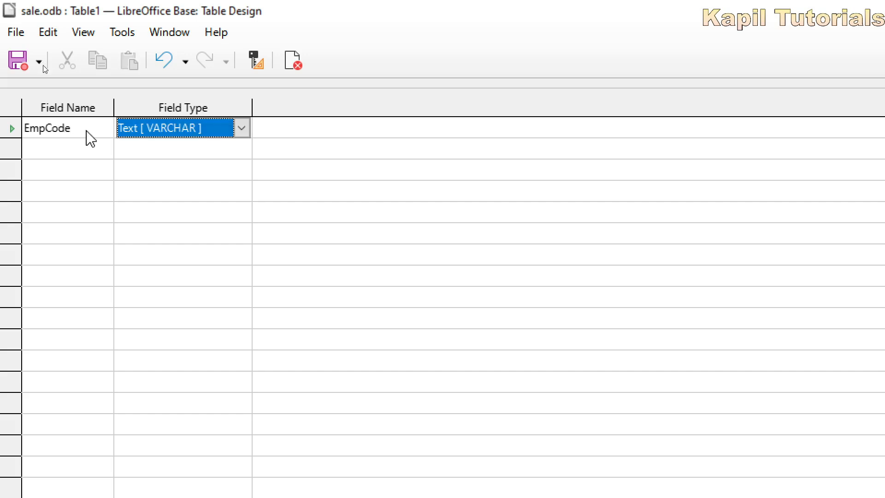
left_click(240, 128)
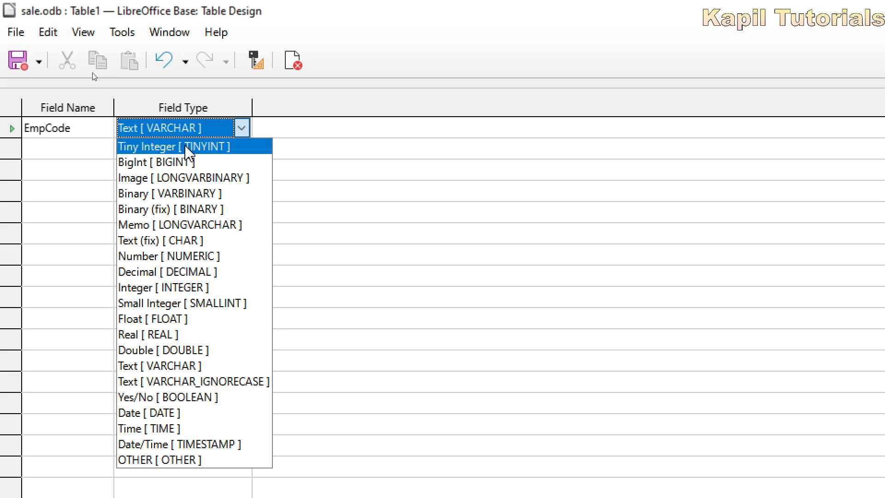
left_click(175, 147)
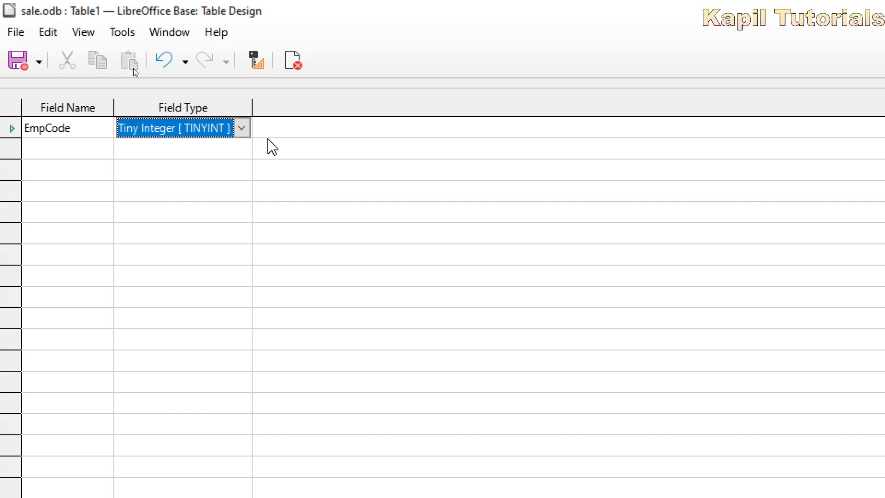
left_click(241, 127)
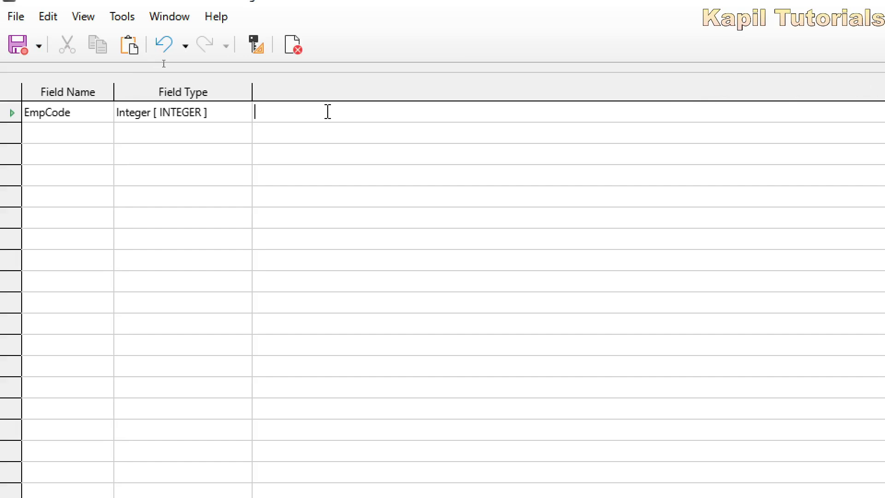
type("Code of the")
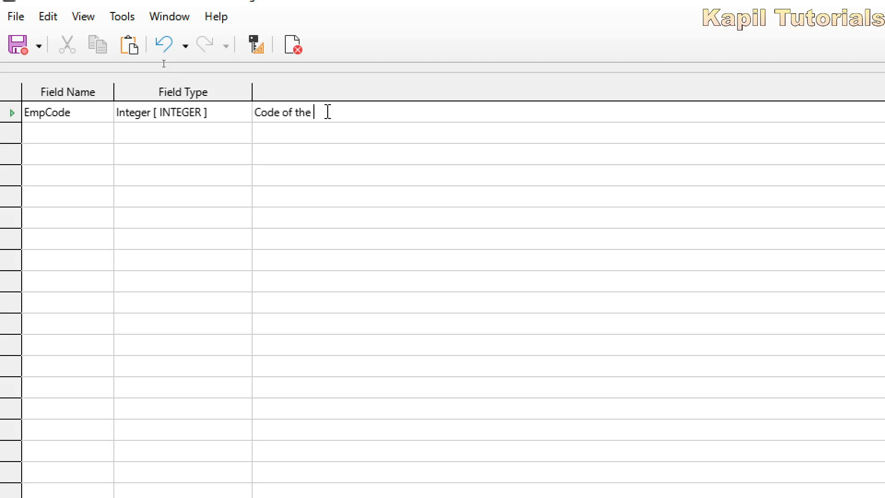
type("Employee")
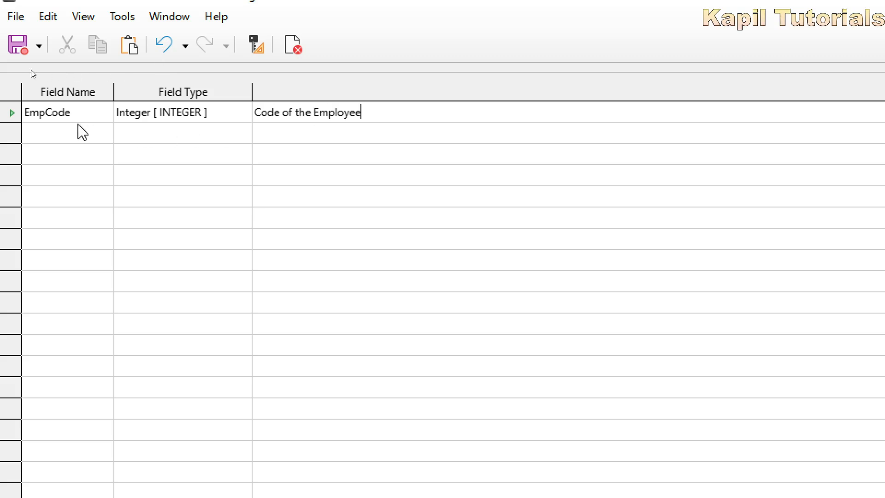
left_click(56, 133)
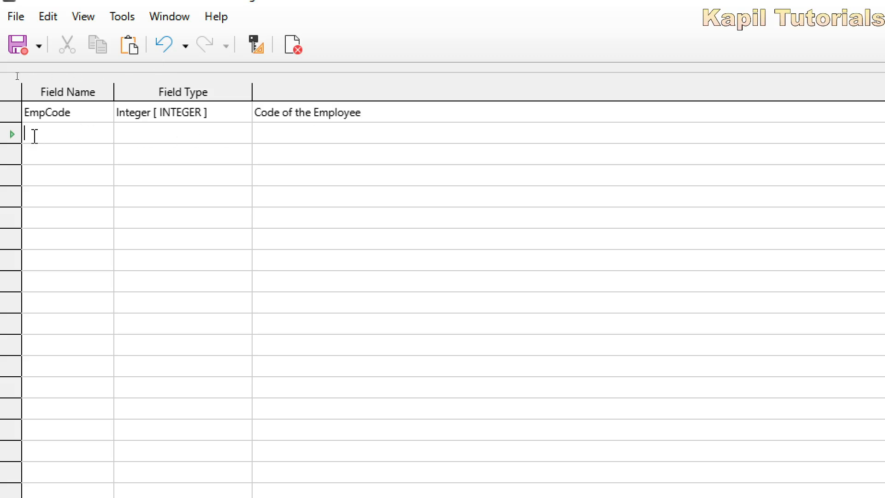
Step: Add a Dob field of type Date described as 'Date of Birth of Employee'
type("Dob")
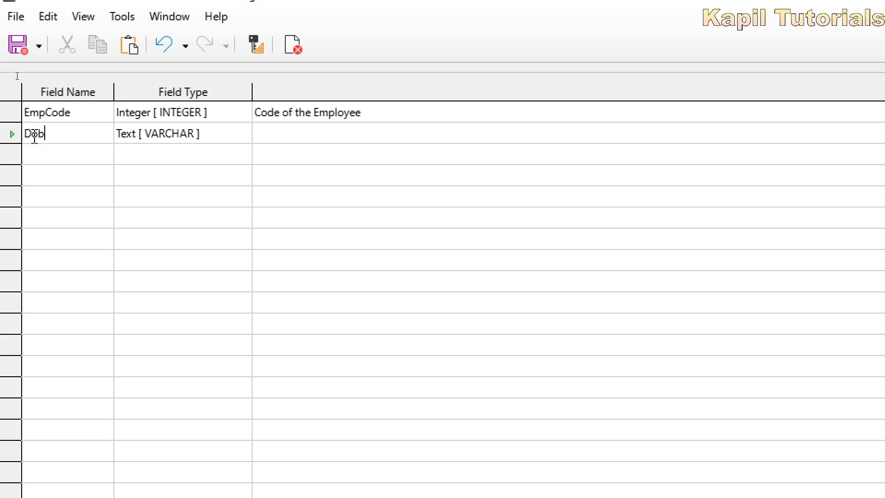
left_click(169, 133)
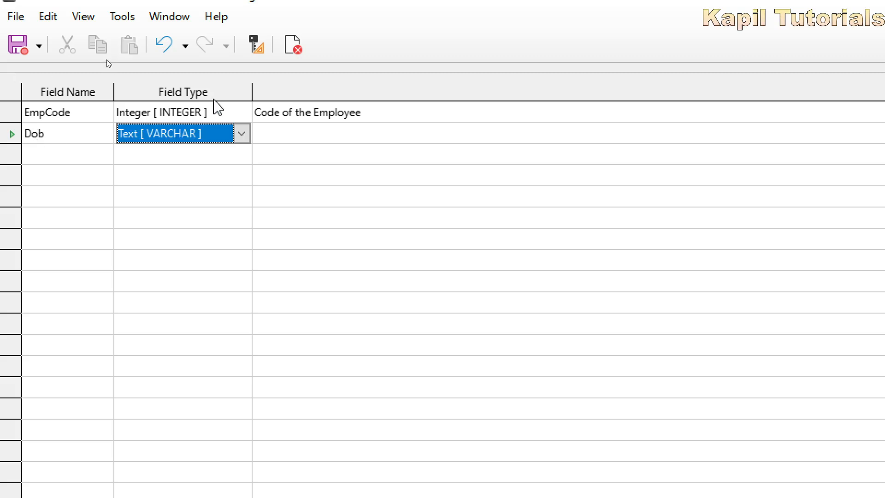
left_click(240, 133)
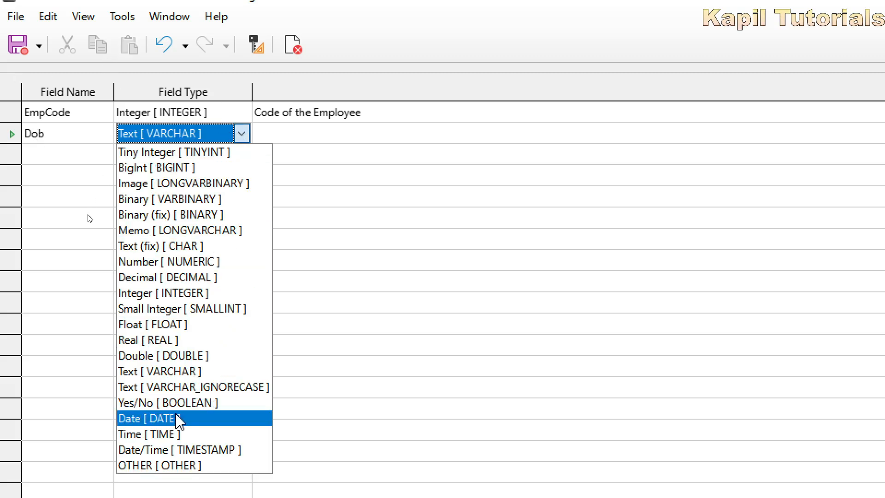
left_click(159, 418)
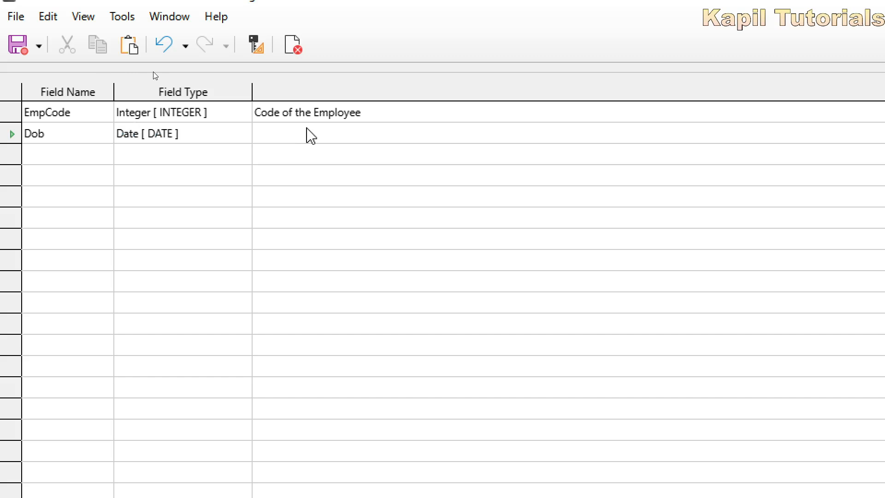
type("Date of Birth of comployee")
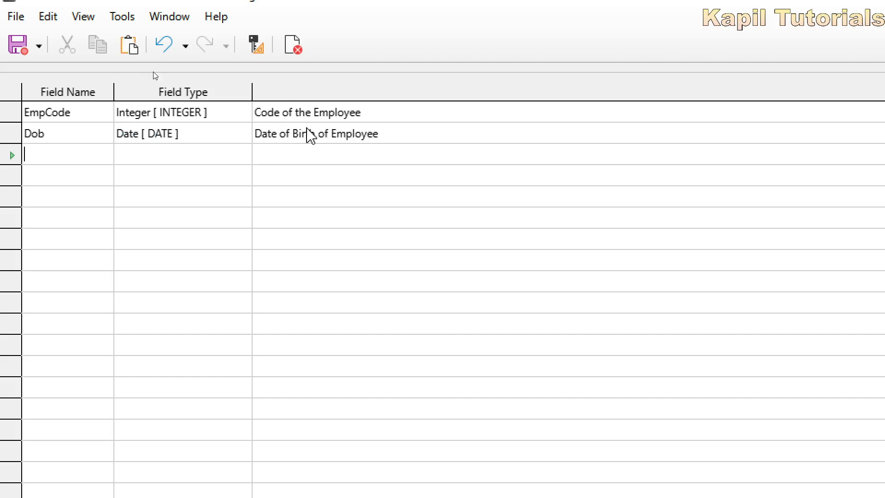
Step: Add a Salary field of type Float described as 'Salary of Employee'
type("Salary")
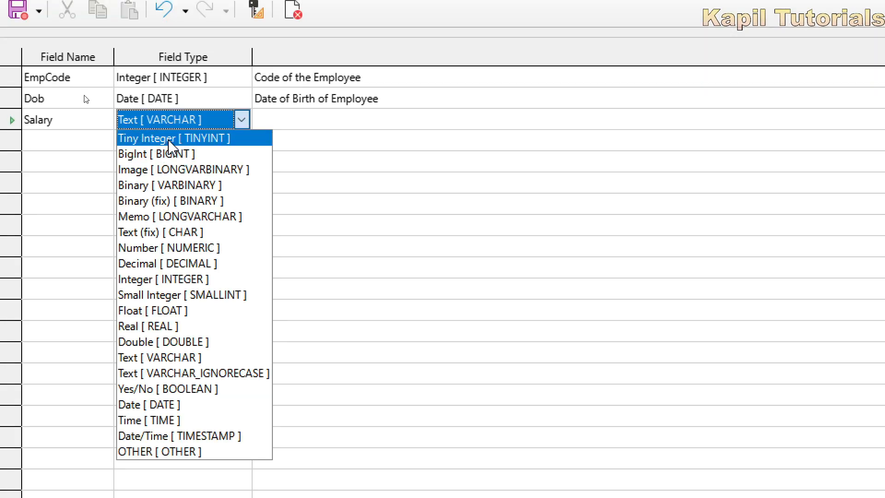
mouse_move(155, 294)
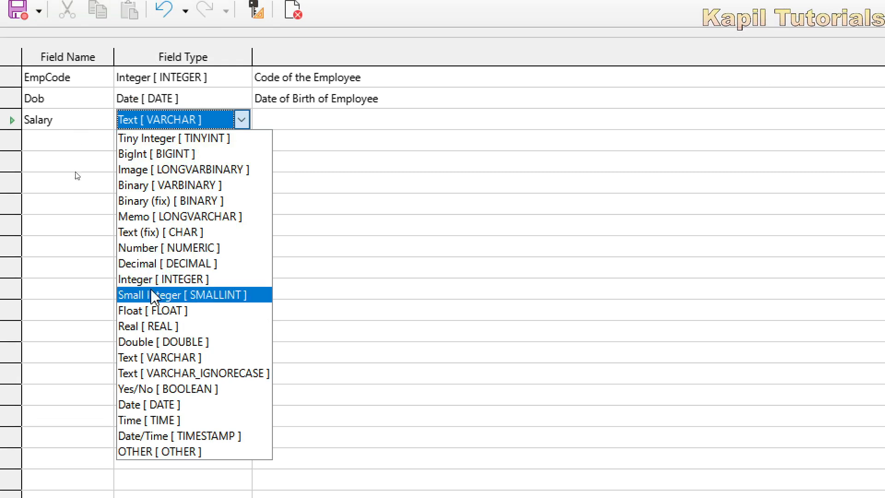
mouse_move(156, 310)
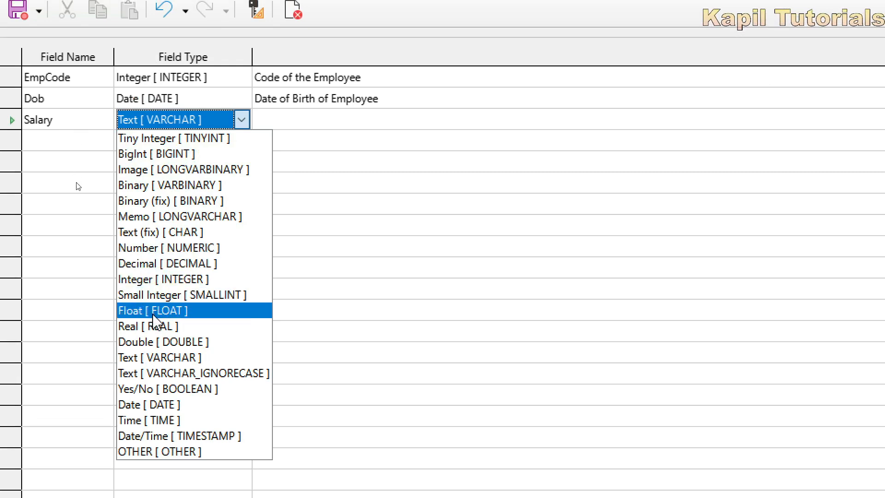
left_click(150, 309)
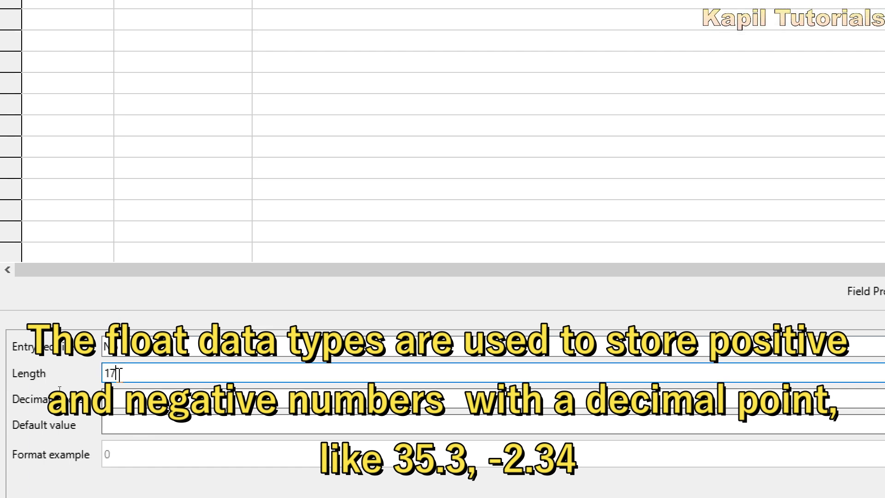
left_click(241, 169)
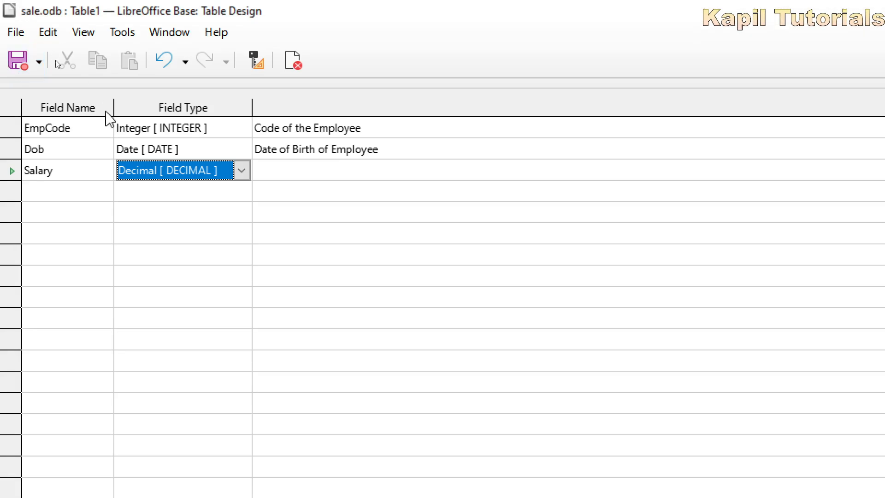
left_click(240, 170)
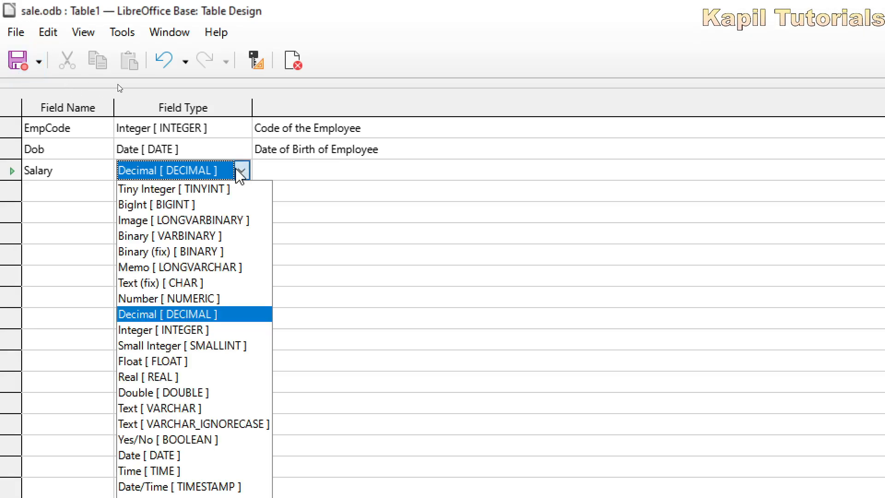
left_click(152, 361)
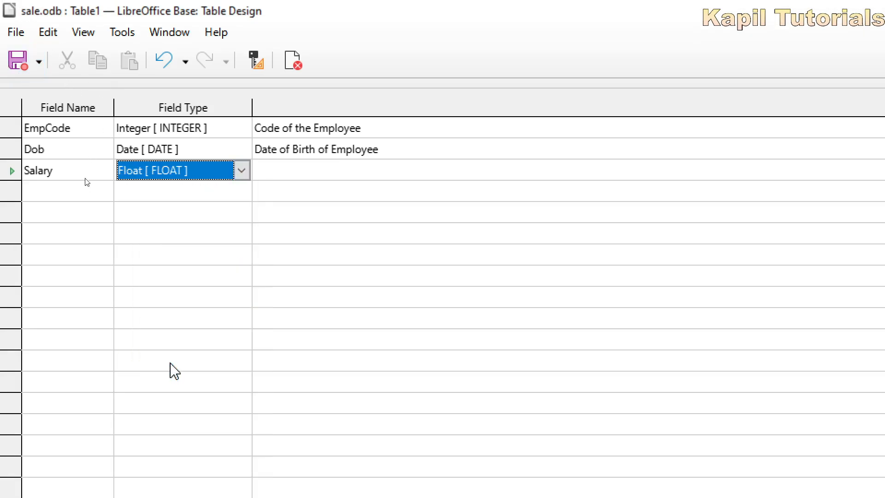
mouse_move(299, 181)
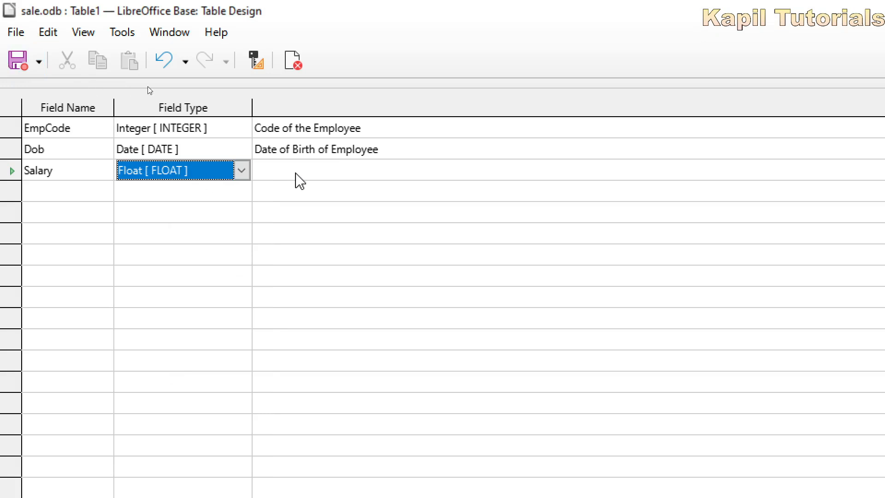
type("Salary of Emp")
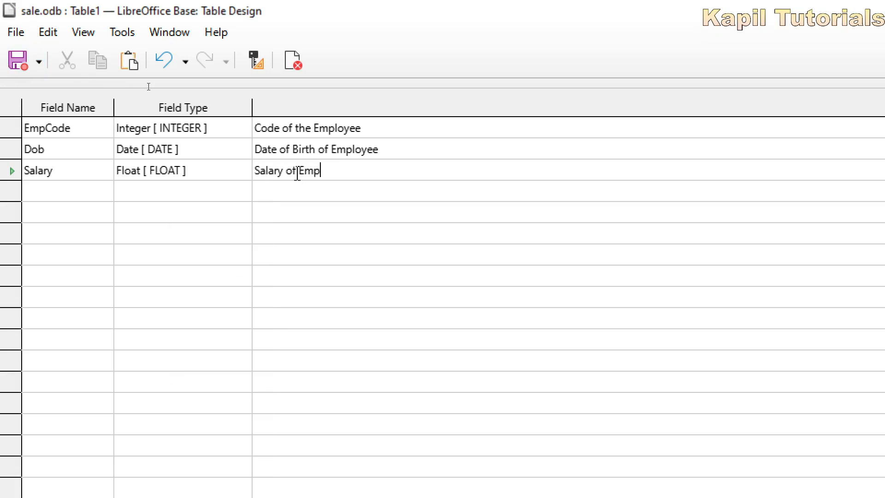
type("loyee")
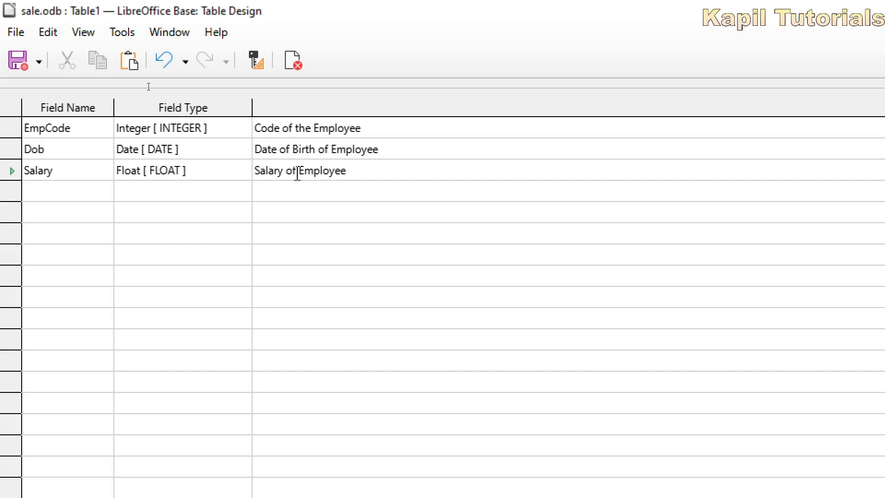
left_click(62, 191)
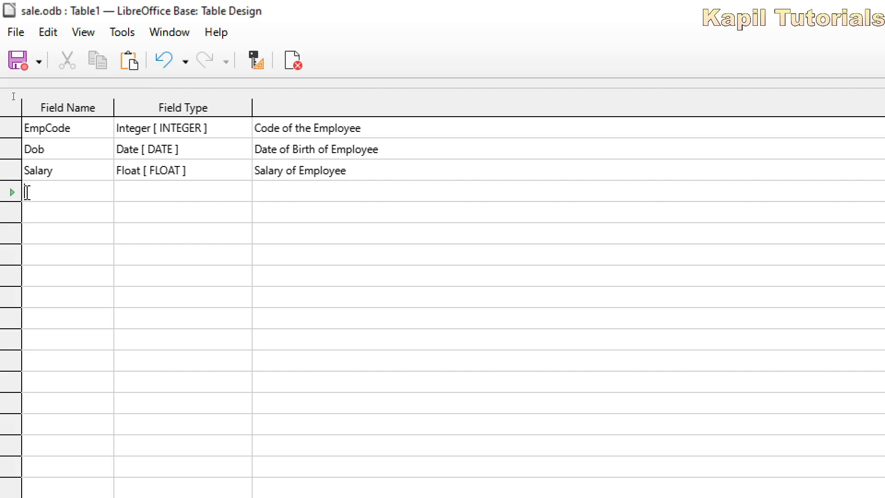
Step: Add a City text field described as 'Place where Employee lives'
type("City")
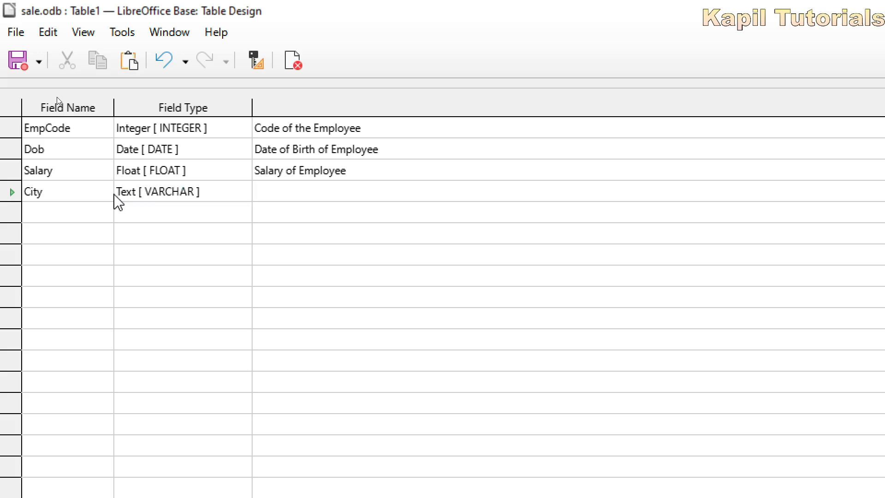
type("Place where E")
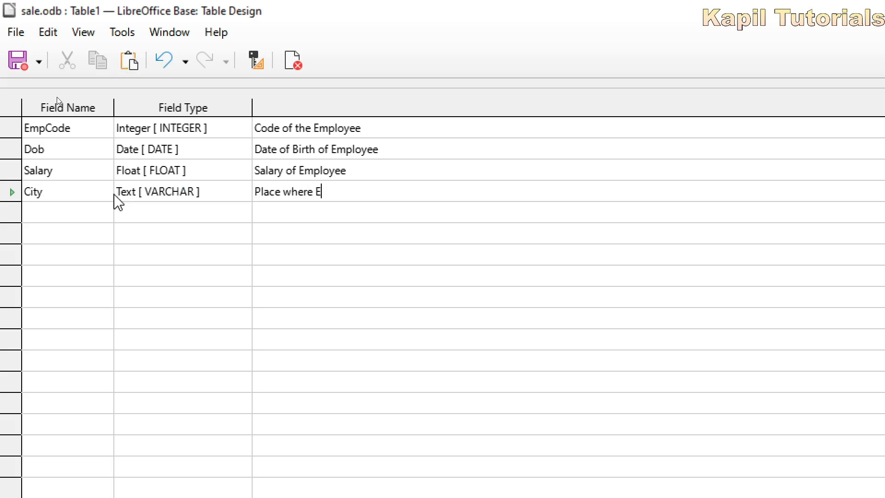
type("mployee lives")
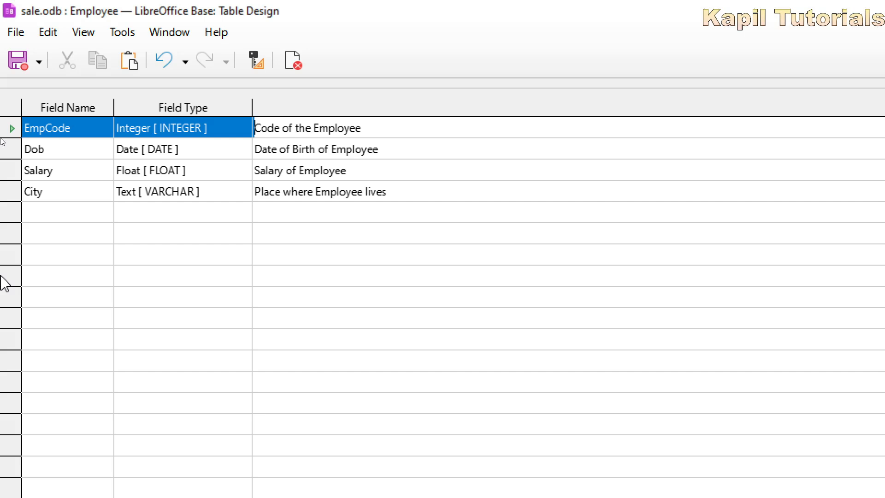
mouse_move(43, 204)
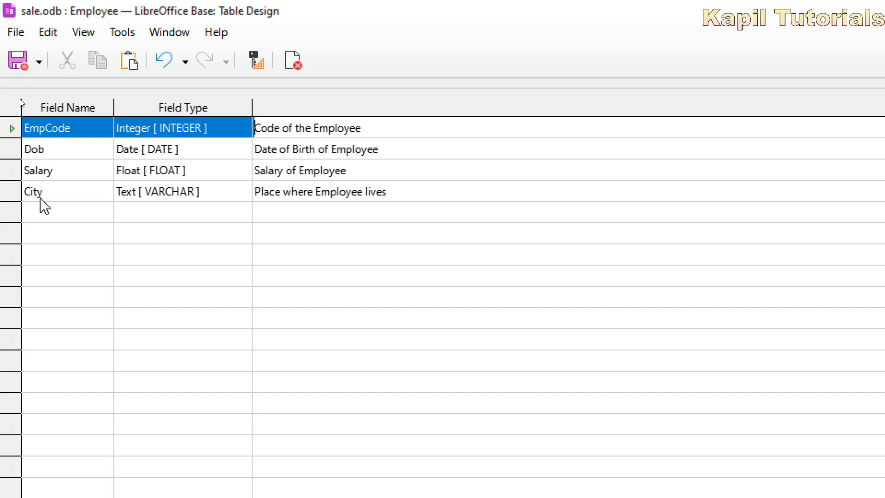
mouse_move(49, 200)
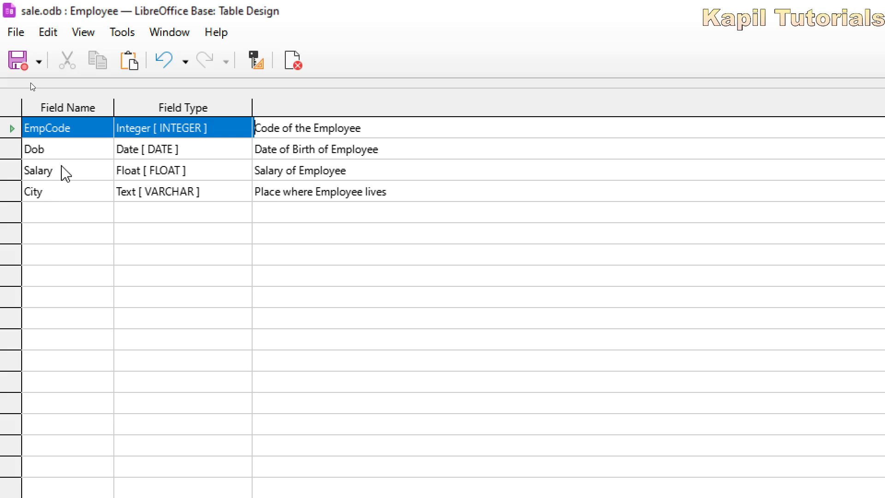
mouse_move(67, 153)
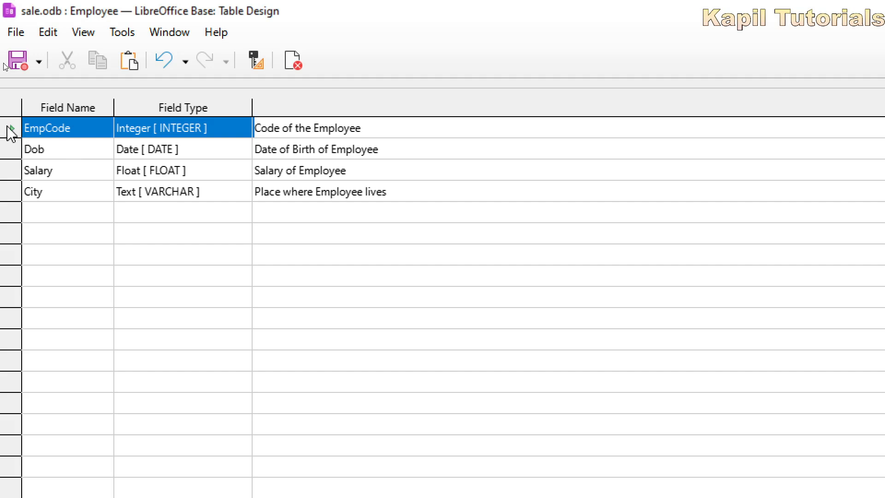
Step: Set EmpCode as primary key from its row's context menu
right_click(10, 127)
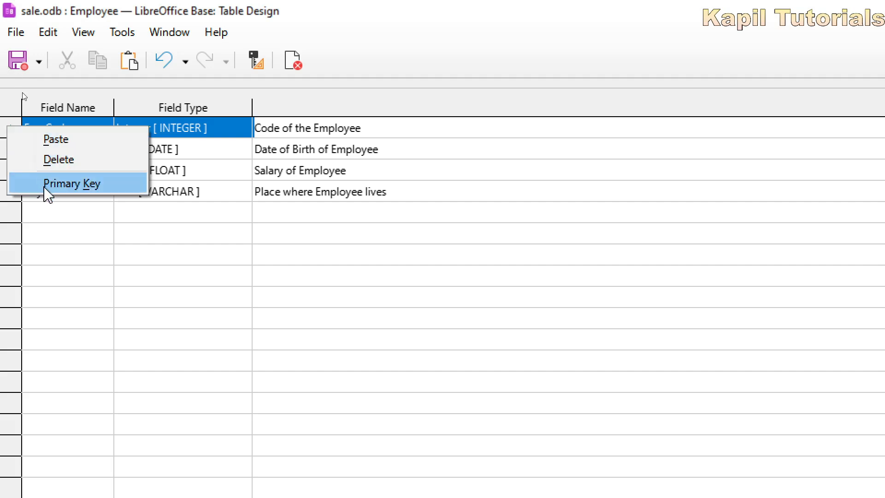
left_click(72, 182)
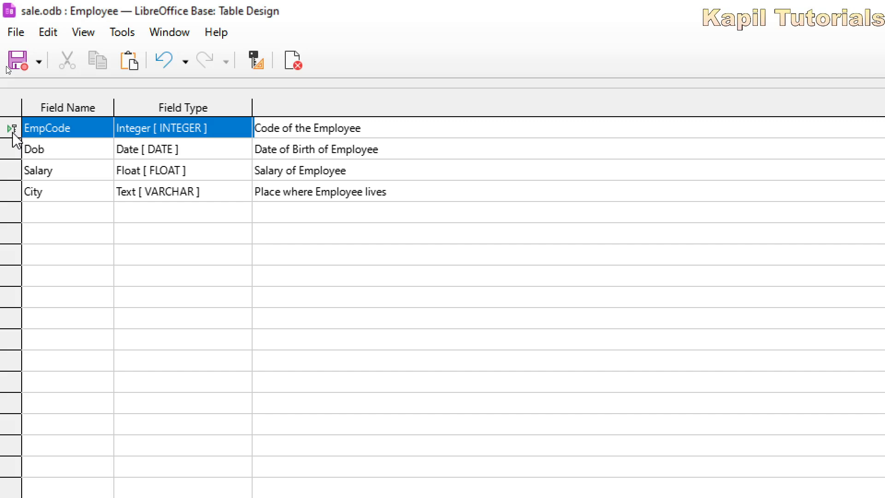
mouse_move(17, 60)
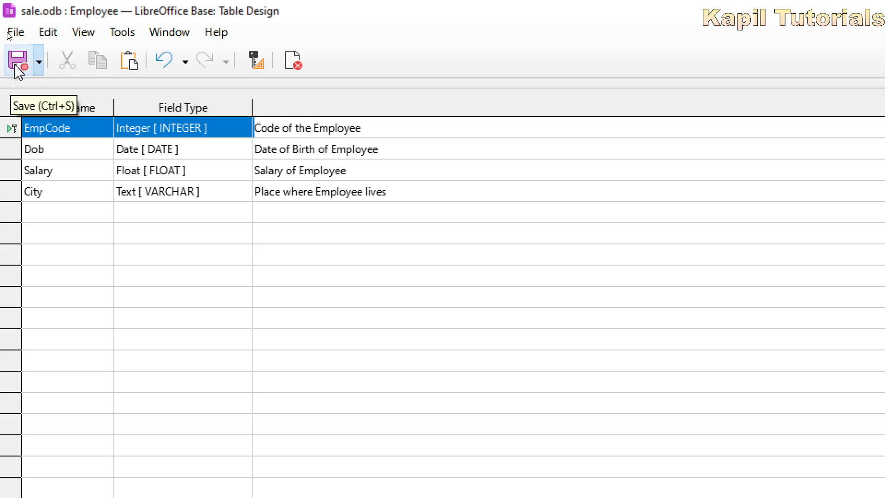
Step: Save the table design, confirming removal of the old ID primary key
left_click(17, 59)
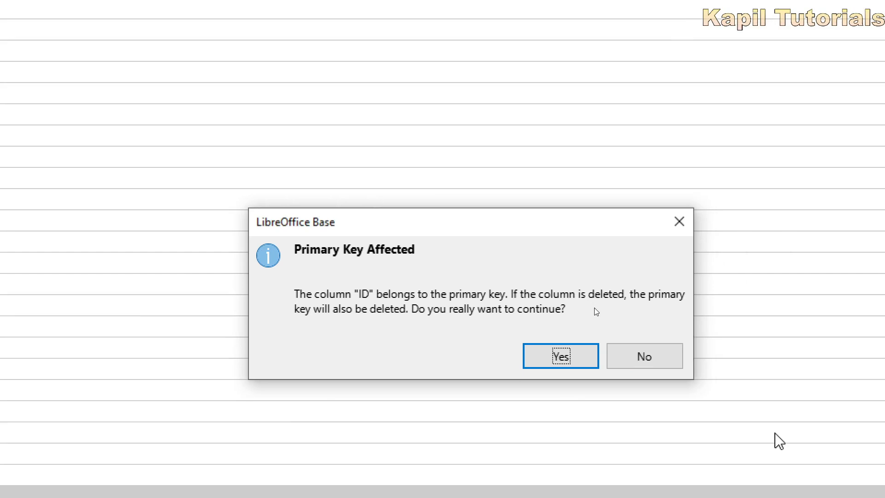
mouse_move(482, 348)
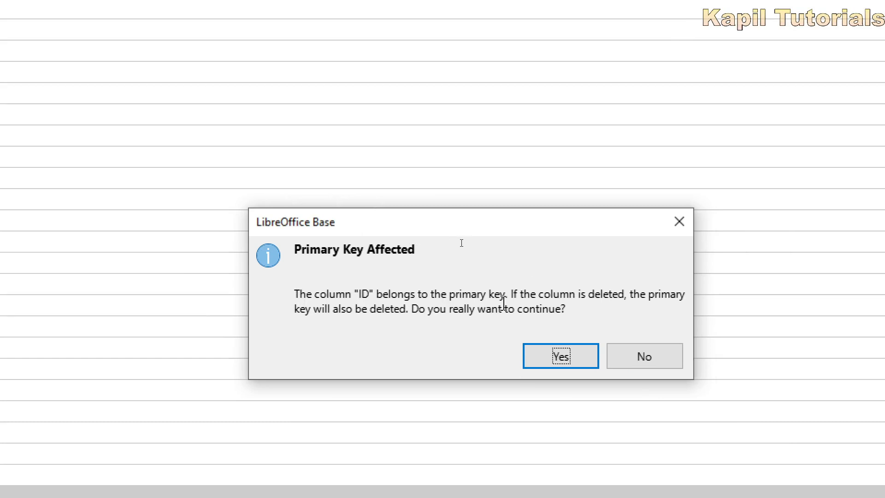
mouse_move(313, 326)
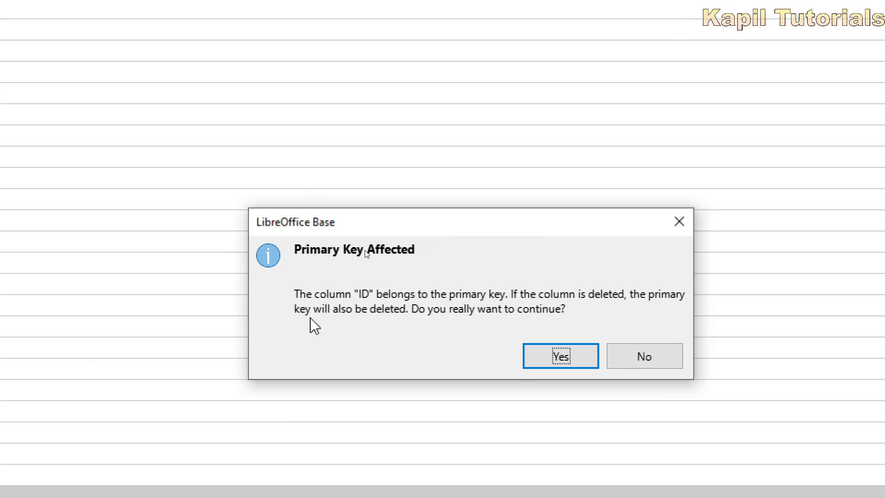
mouse_move(440, 327)
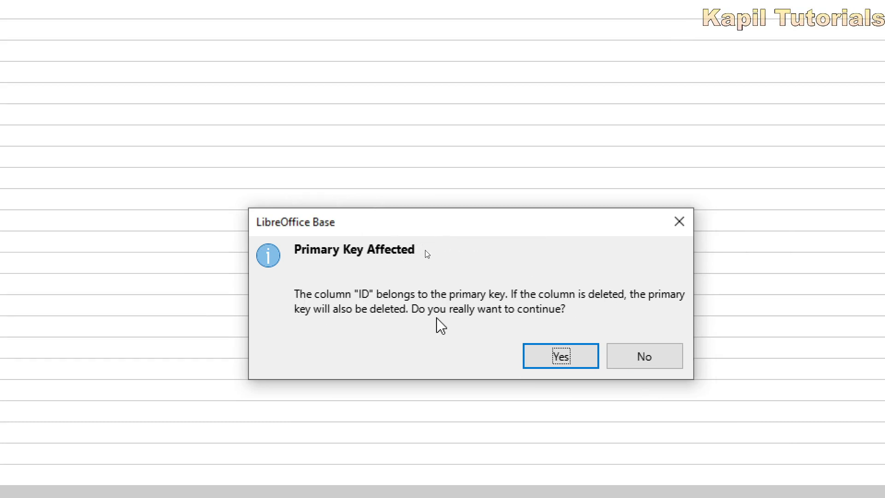
left_click(559, 355)
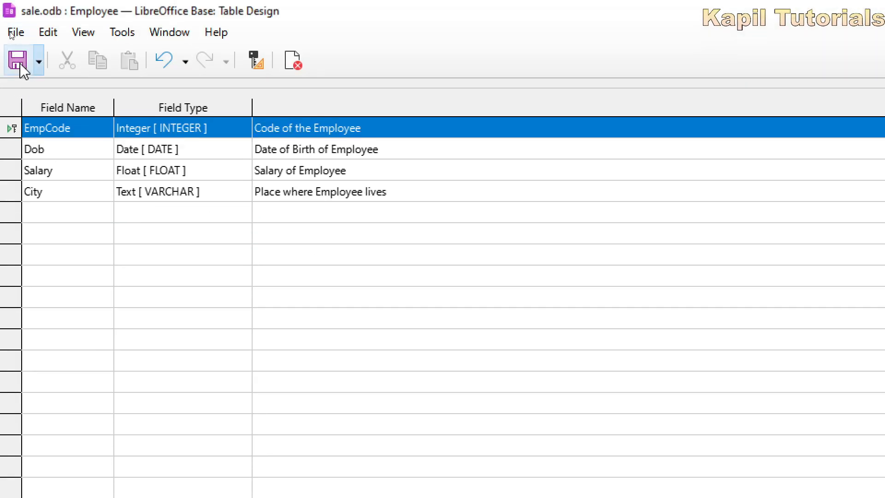
left_click(17, 61)
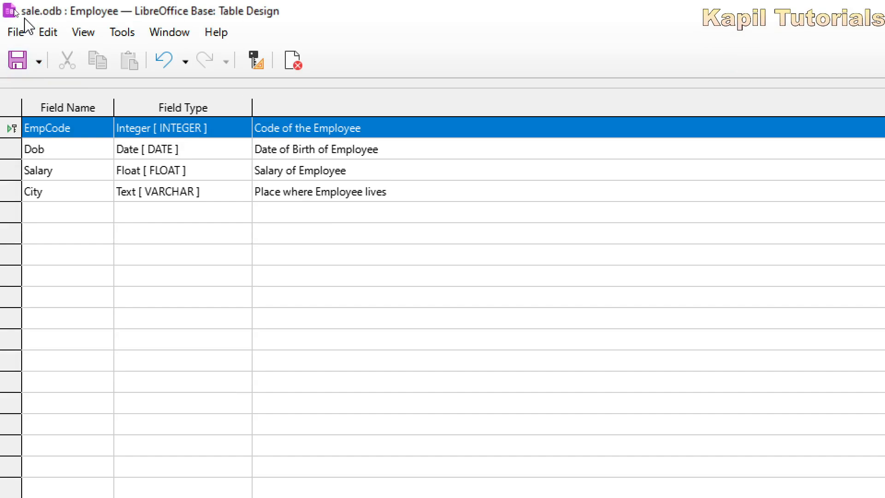
mouse_move(47, 27)
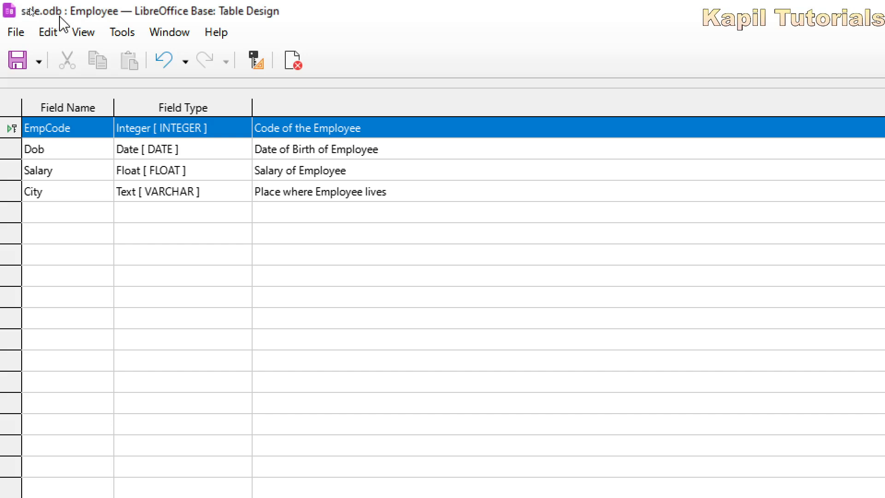
mouse_move(95, 25)
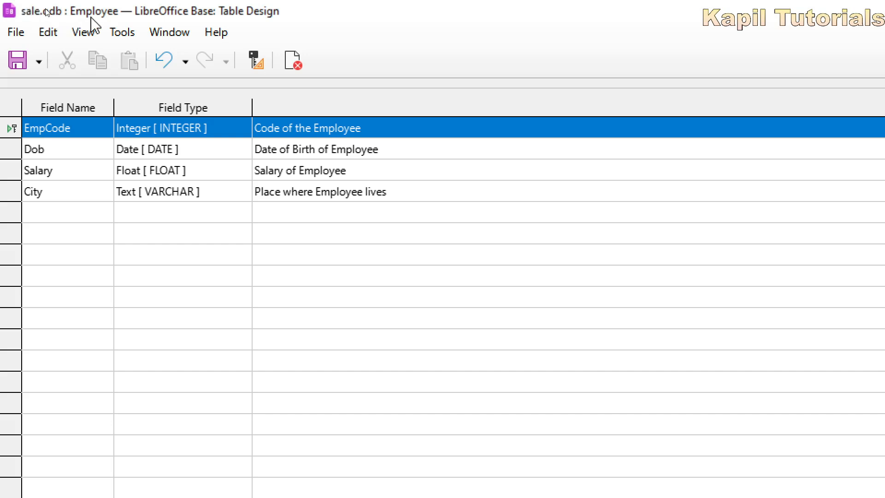
mouse_move(100, 22)
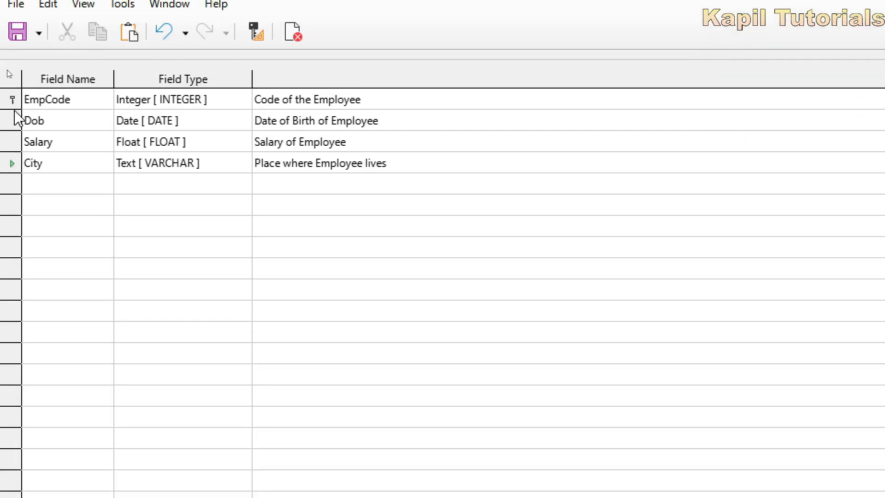
Step: Select the City row and review its Field Properties (Entry required, Length 100)
left_click(48, 100)
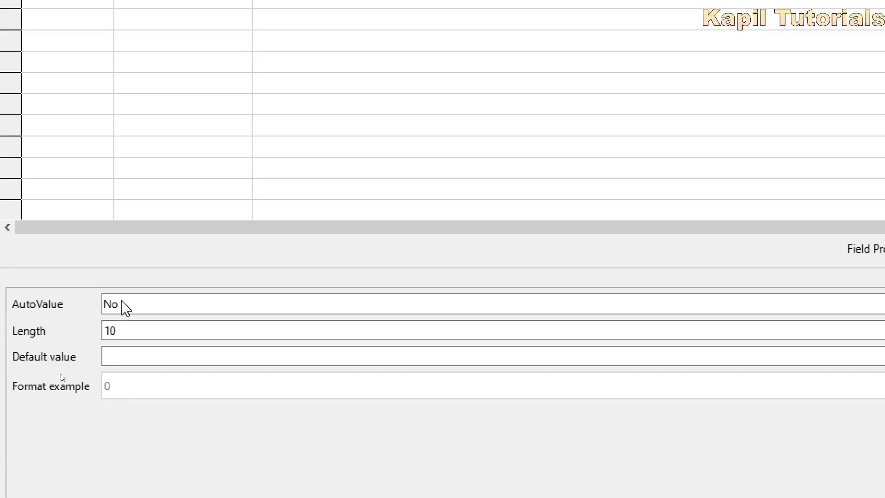
left_click(226, 355)
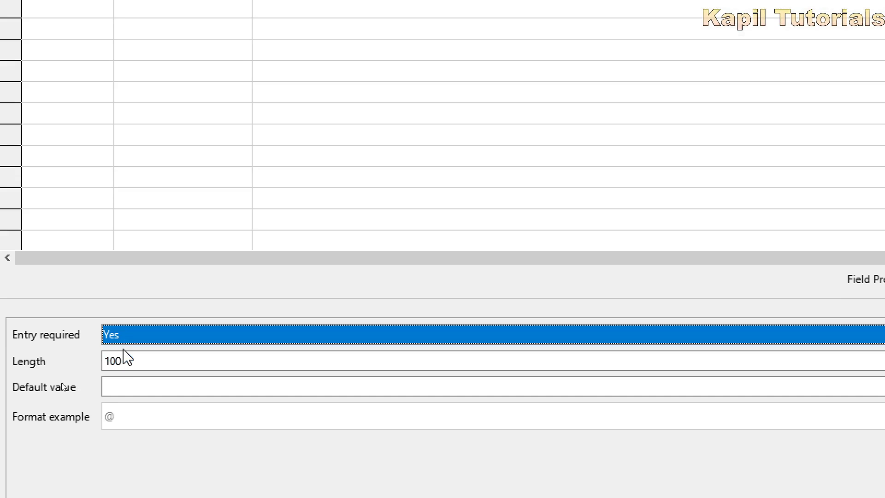
mouse_move(226, 190)
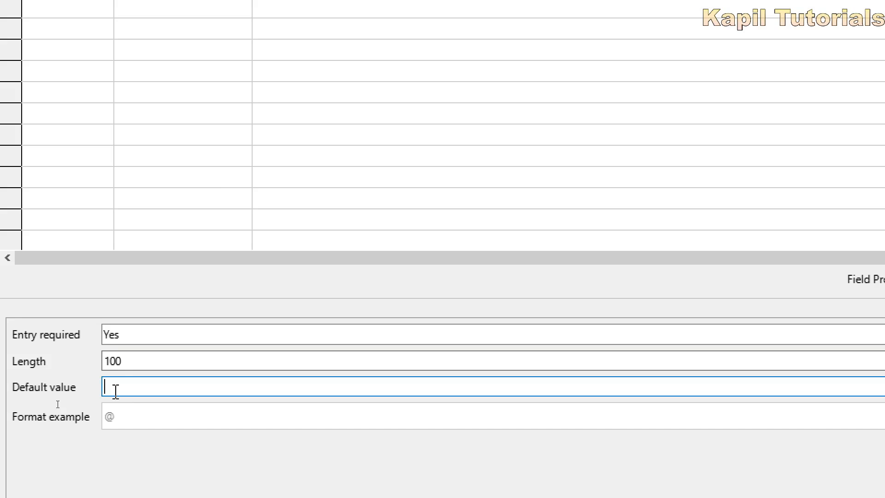
Step: Set the City field's Default value to Kalka
type("Kaik")
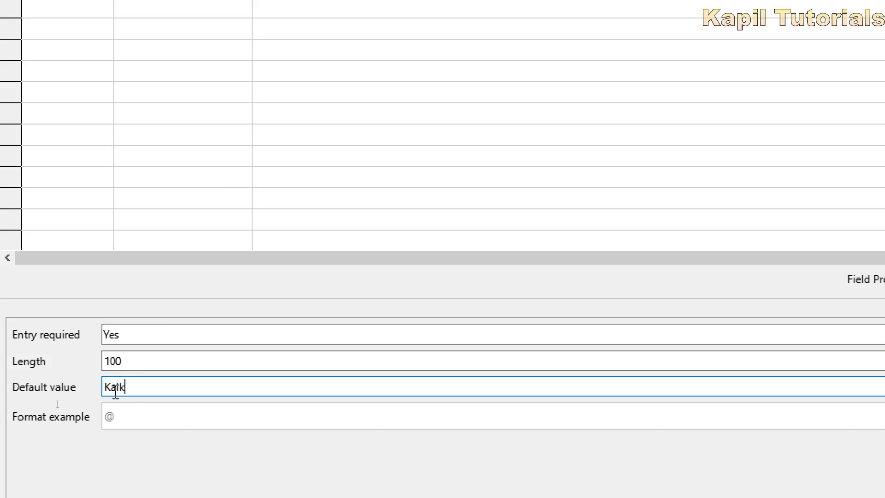
type("Kalka")
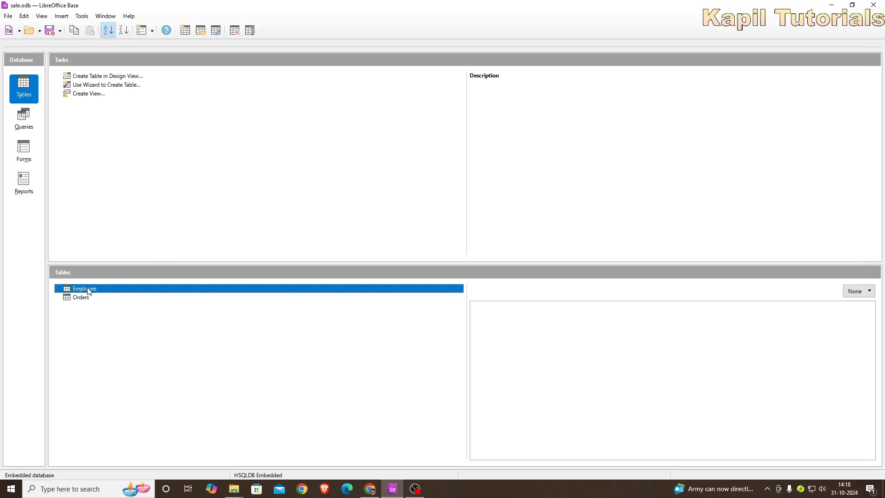
right_click(85, 288)
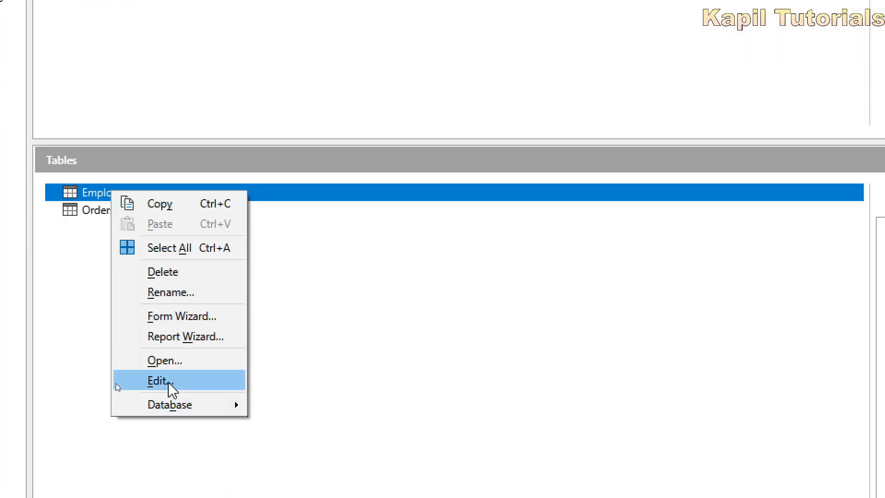
left_click(158, 381)
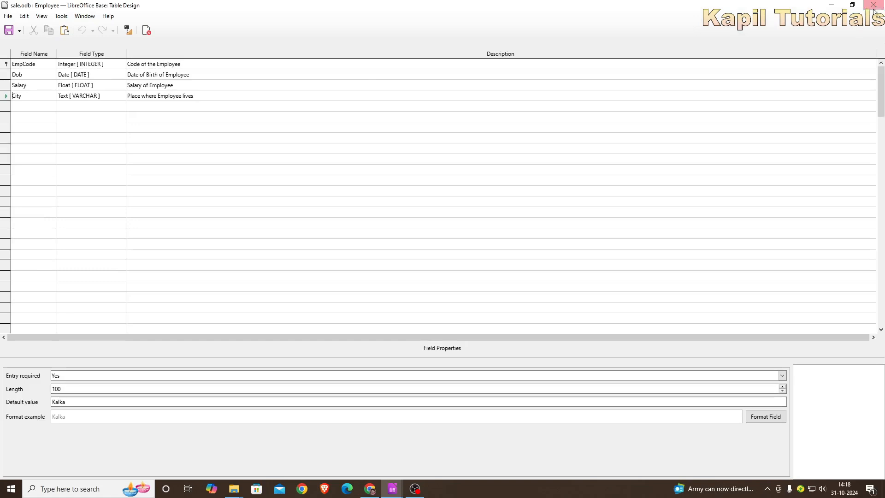
left_click(872, 6)
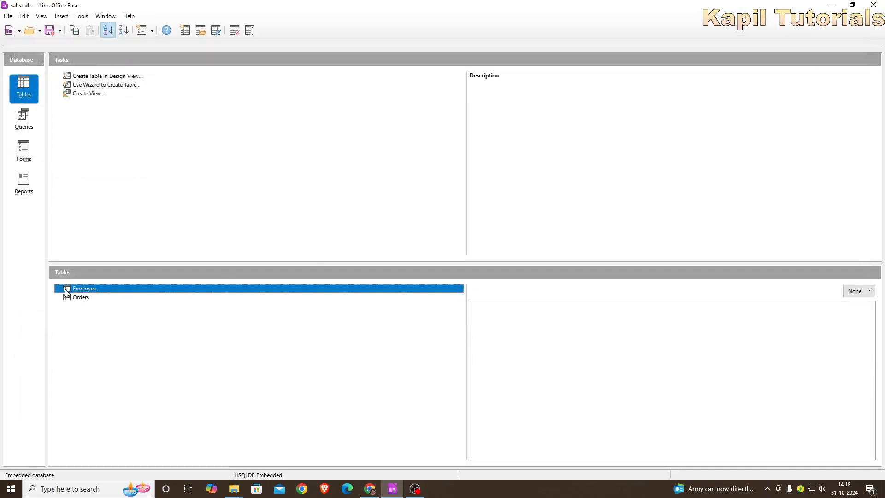
Step: Enter record 101 with Dob 01/12/24 in the Employee table, widening the Dob column
double_click(85, 288)
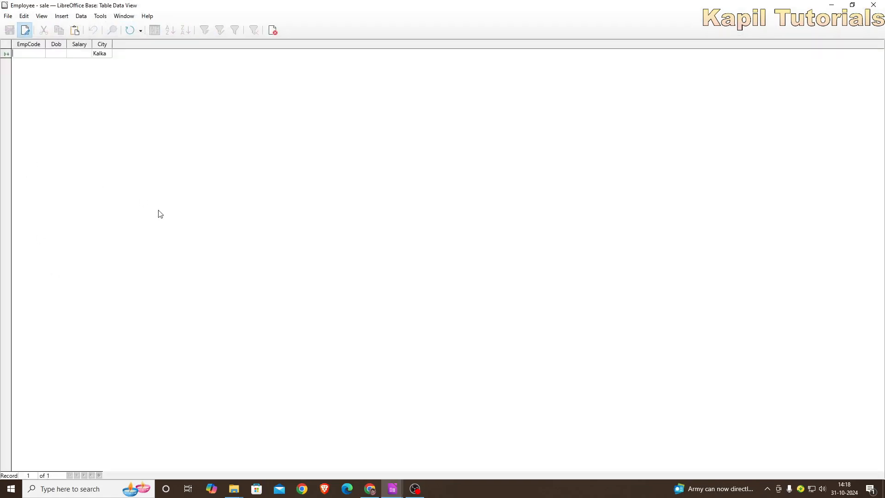
mouse_move(167, 220)
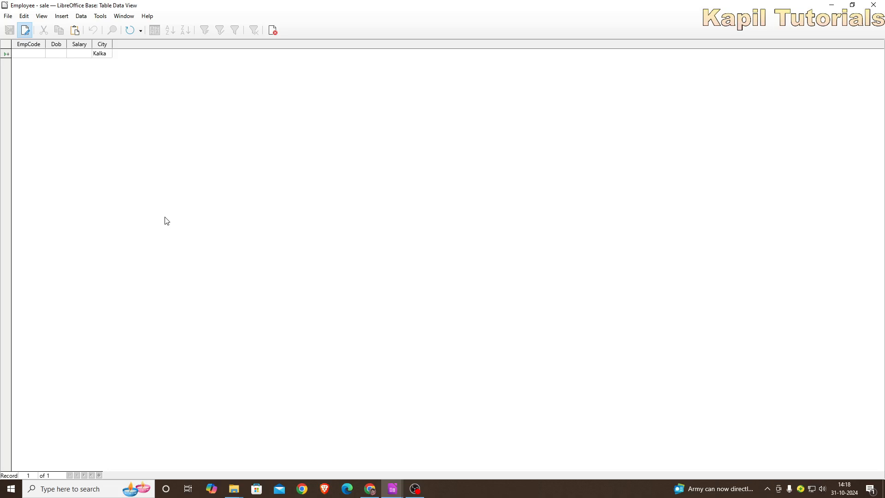
type("101")
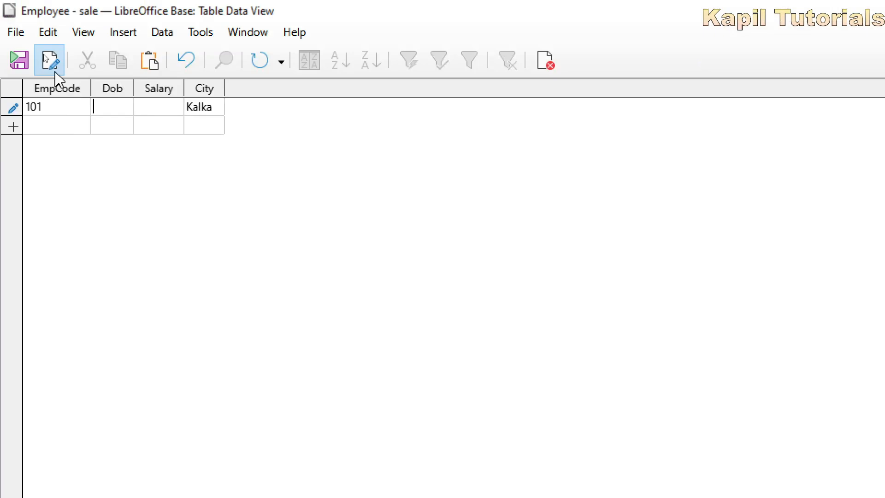
mouse_move(298, 317)
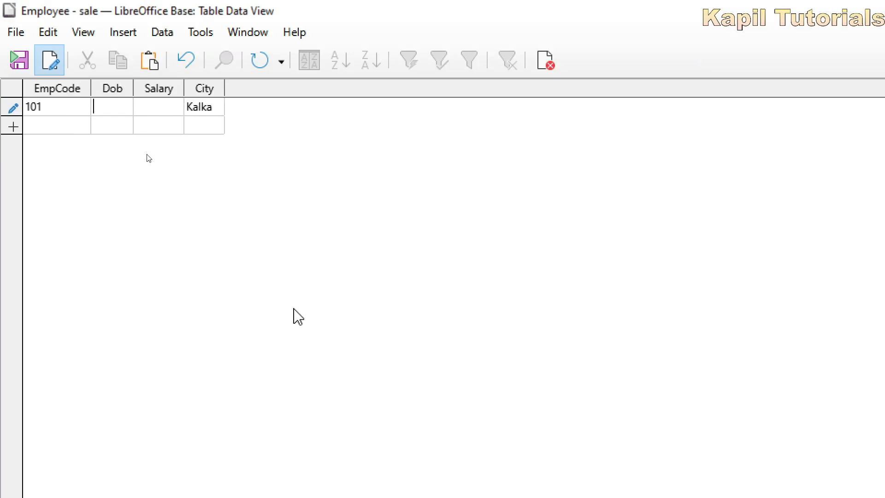
type("1")
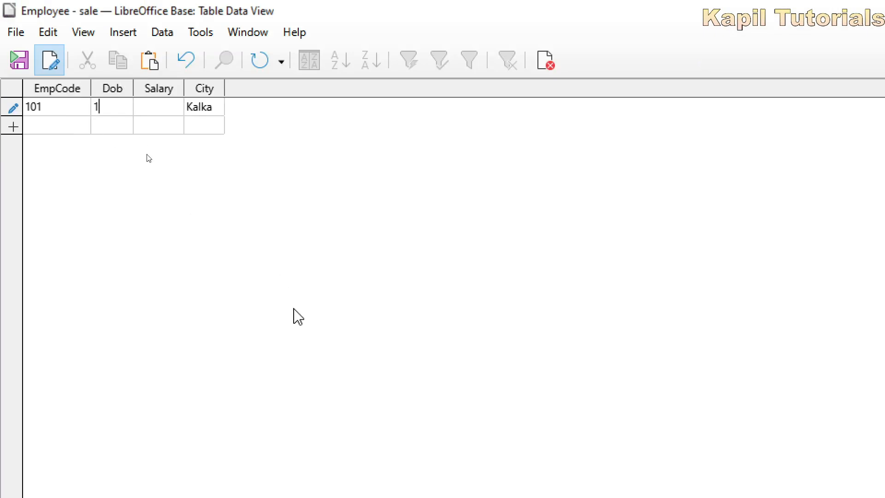
type("/")
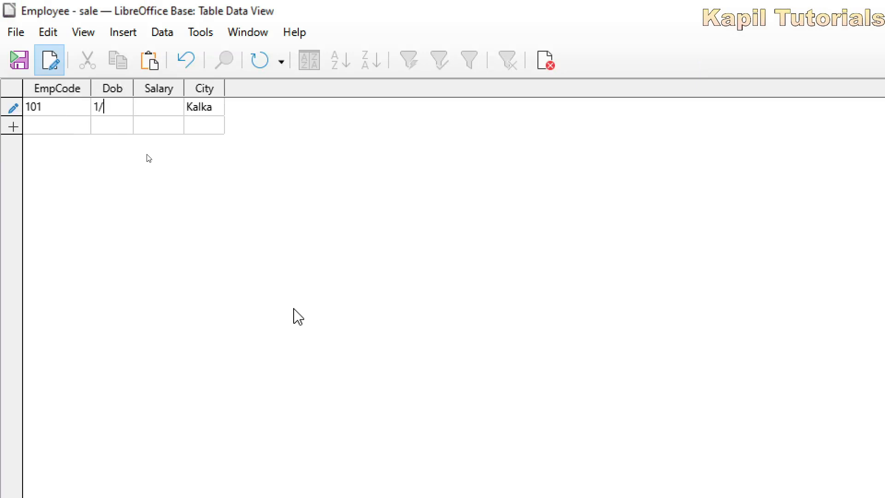
type("12")
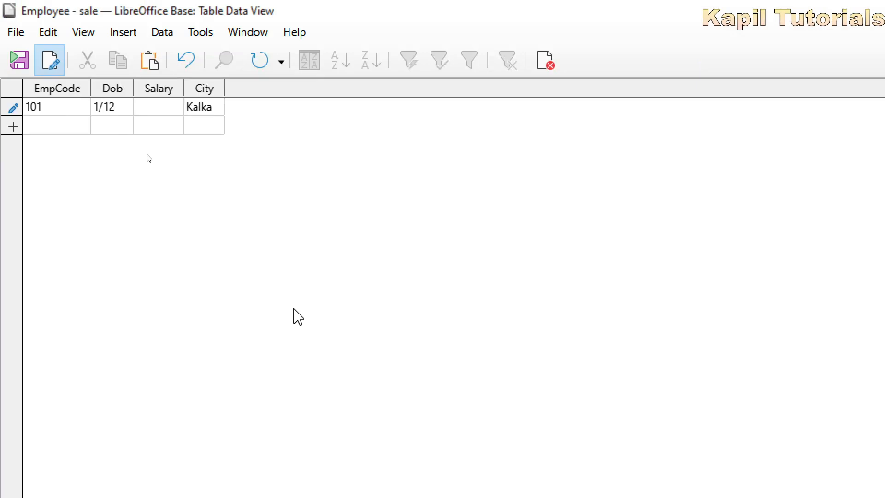
type("/")
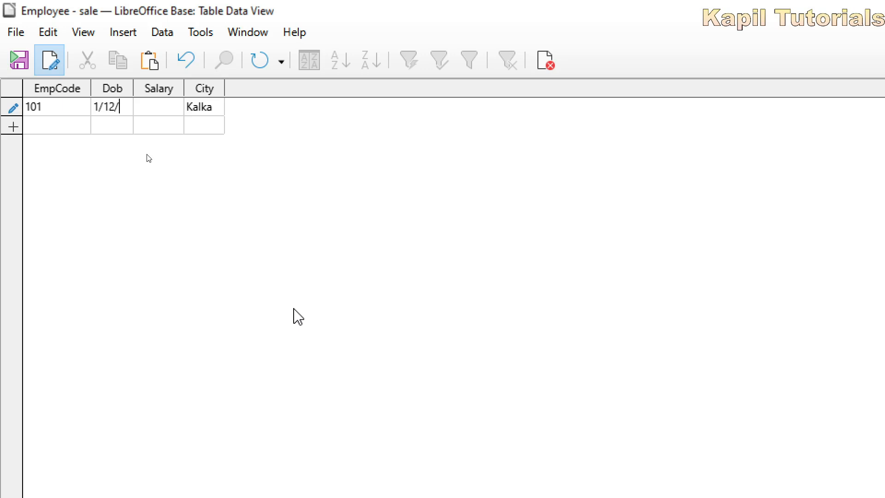
type("24")
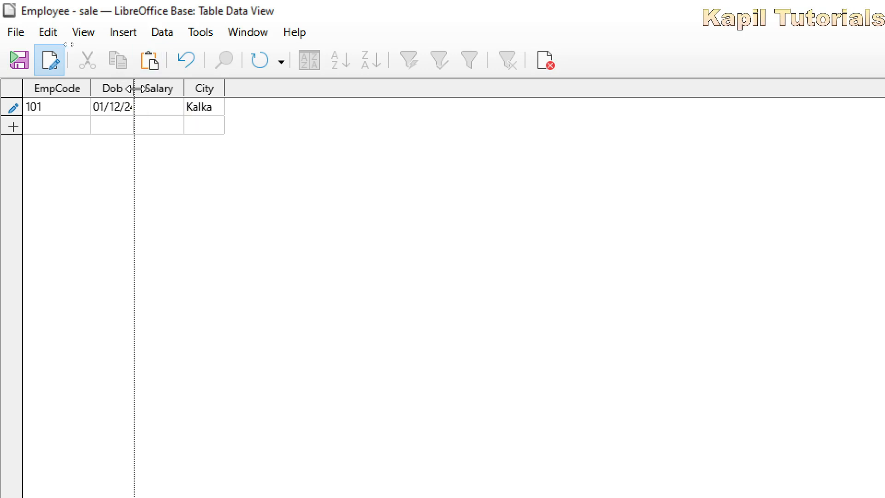
left_click_drag(134, 88, 167, 88)
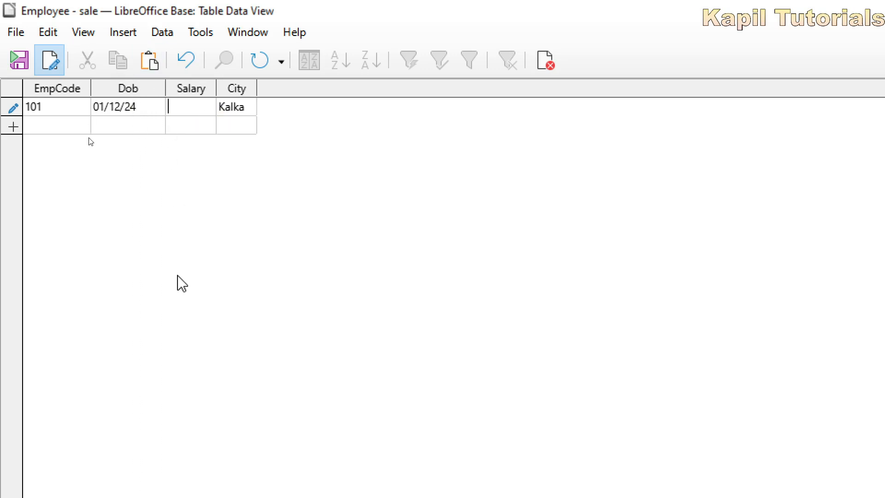
type("20000")
left_click(56, 126)
type("102")
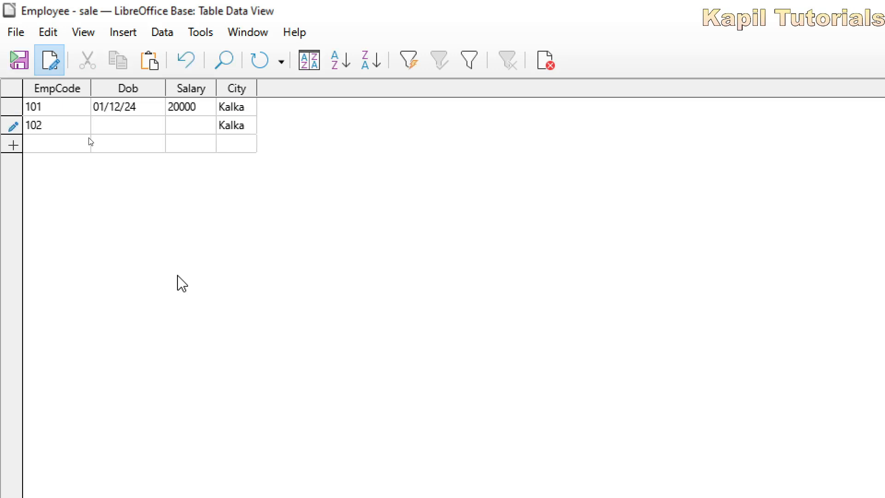
Step: Enter record 102 with Dob 30/12/75 and Salary 200000, then begin record 103
type("3")
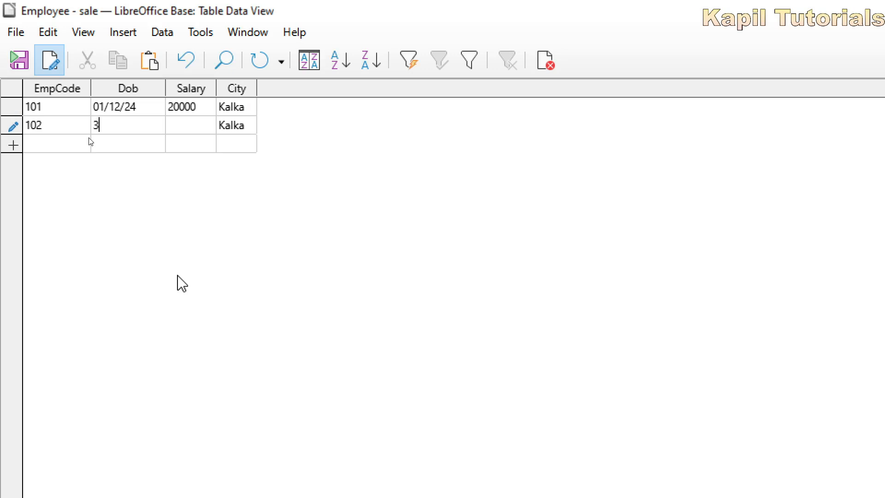
type("0/")
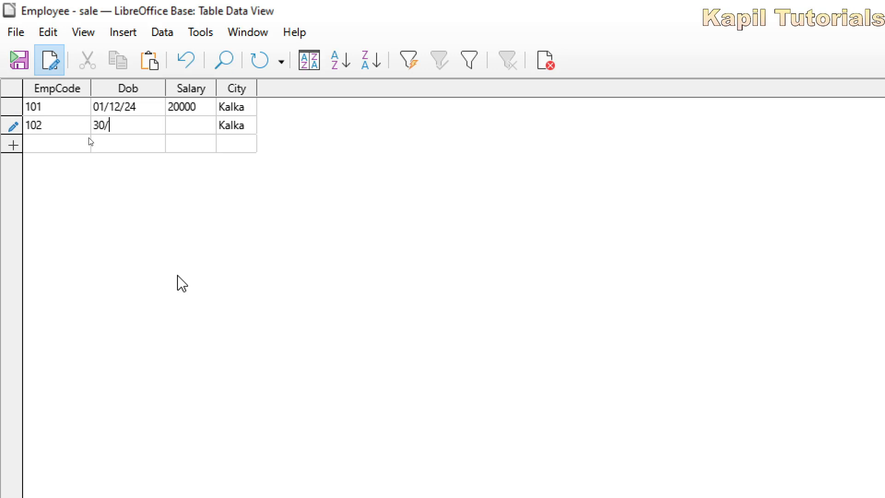
type("02/")
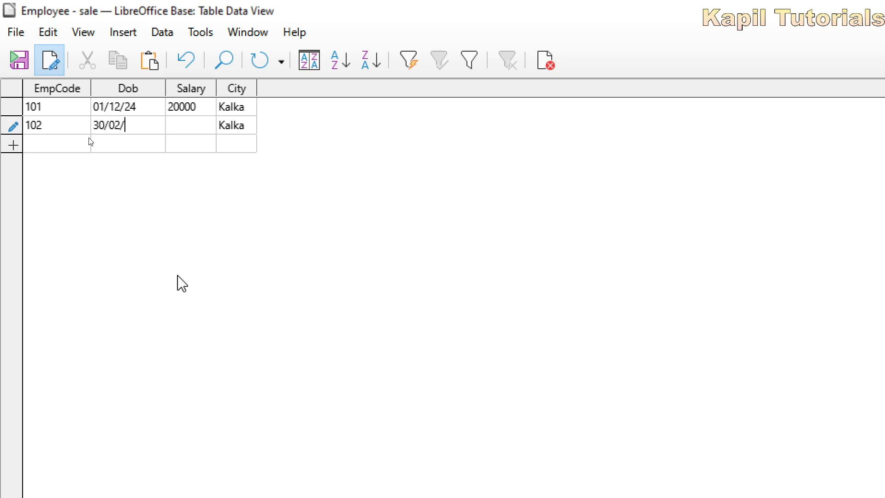
type("2")
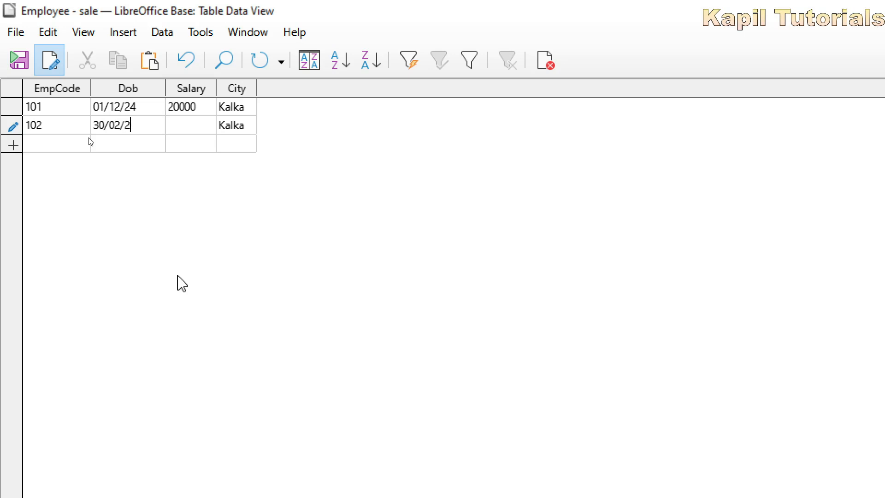
type("75")
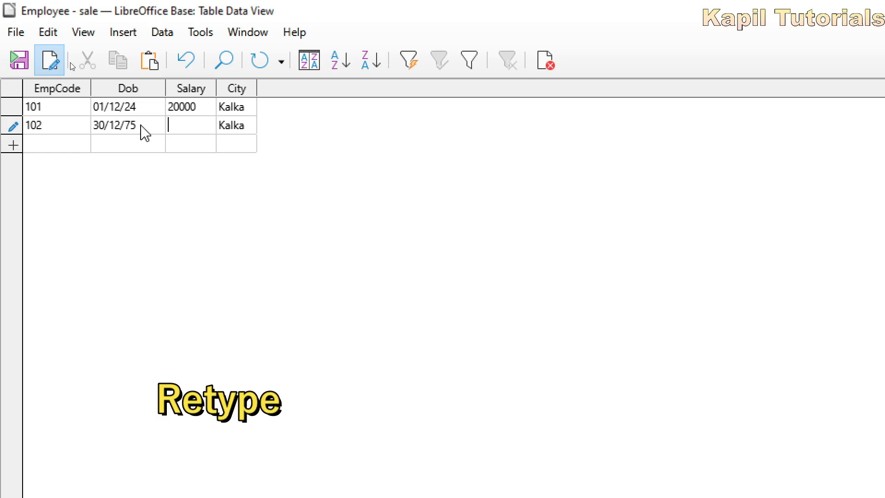
type("200000")
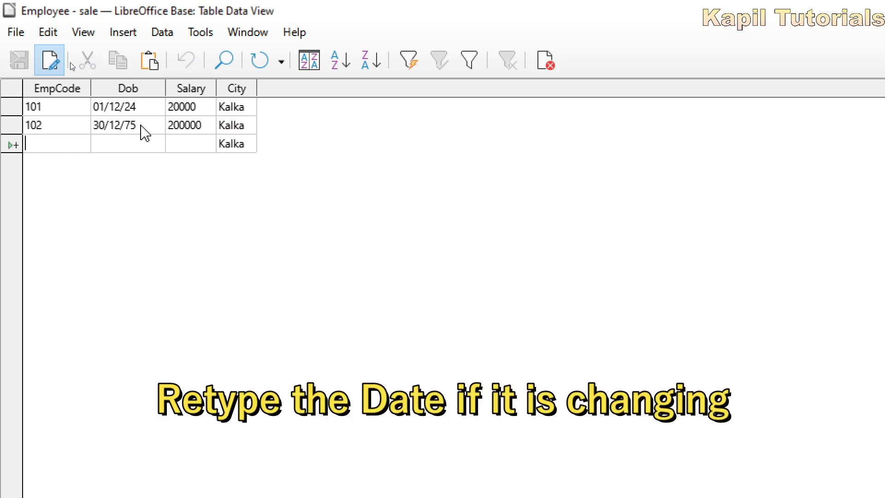
type("103")
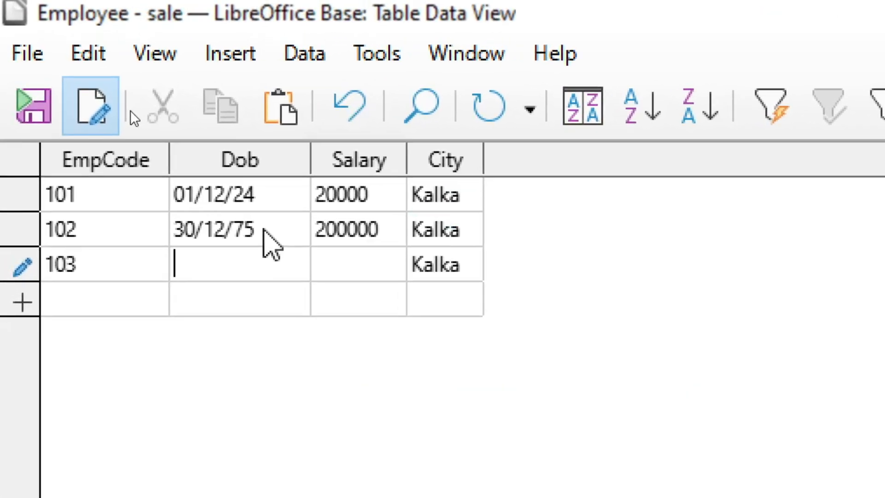
type("3")
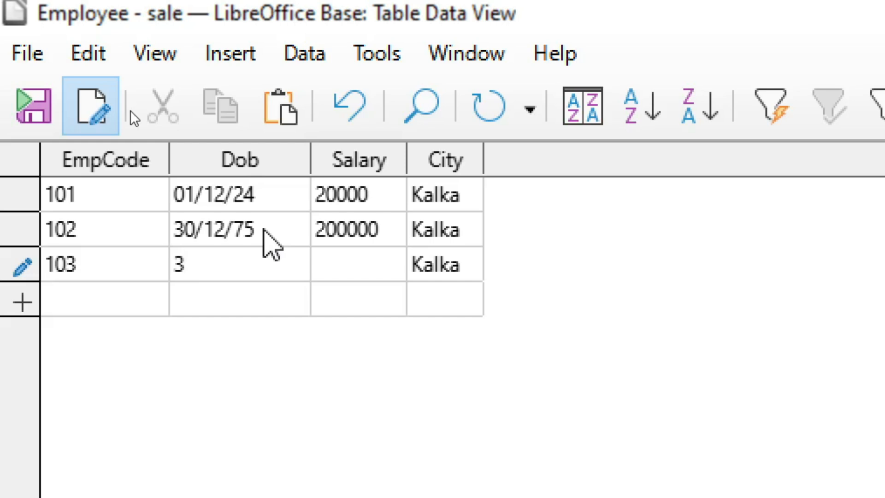
type("/")
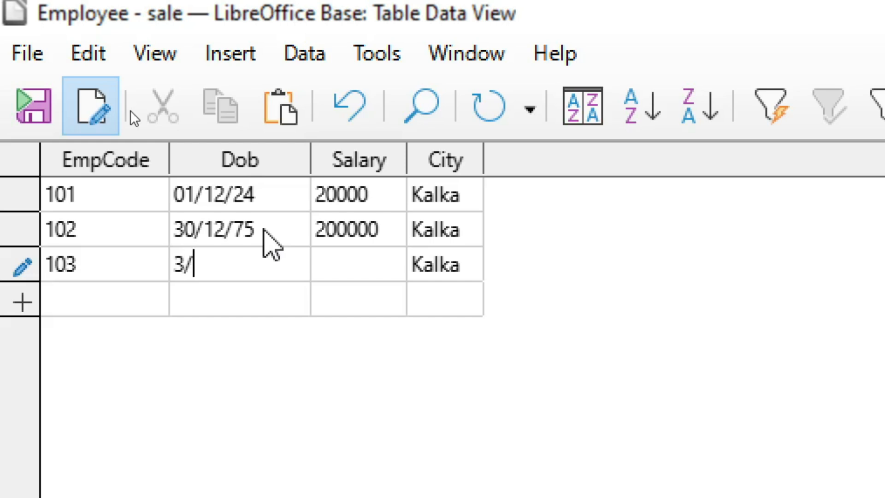
type("11")
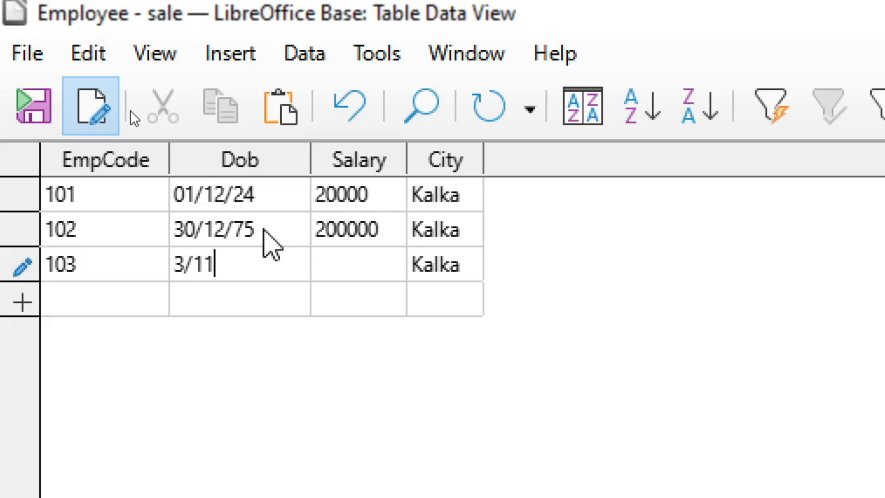
type("/")
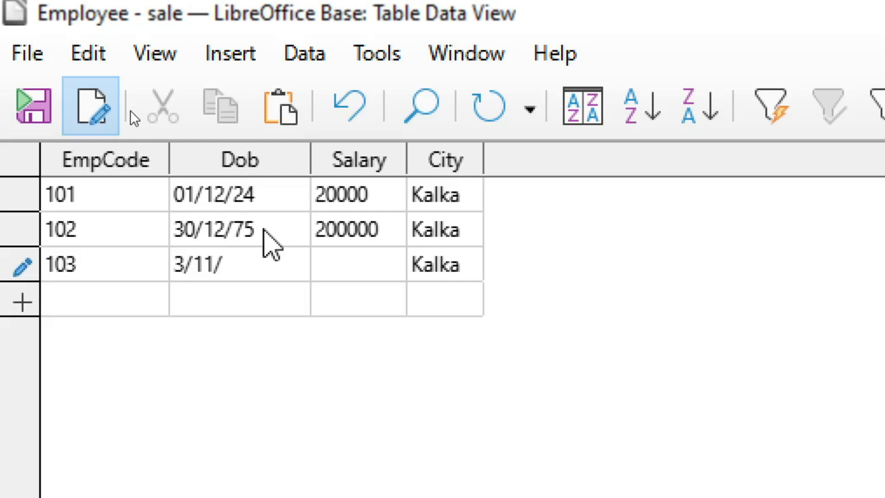
left_click(224, 265)
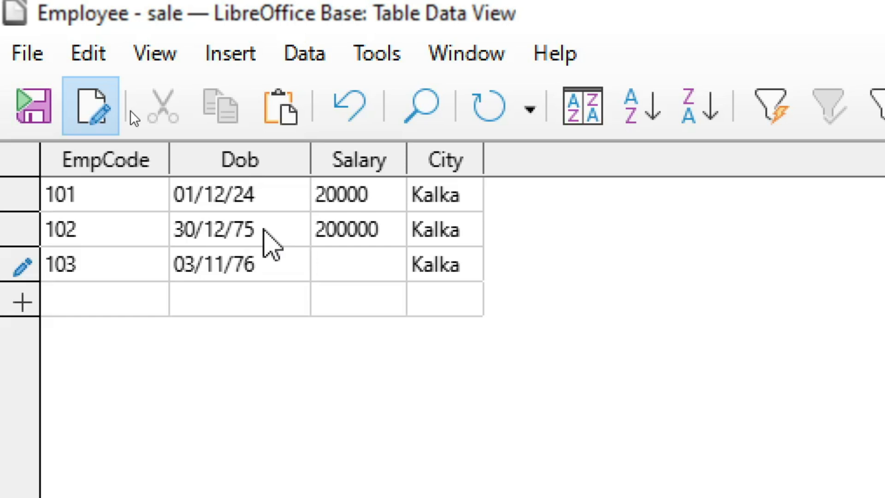
Step: Give employee 103 salary 35000 and city pinjore, then begin row 104
left_click(359, 264)
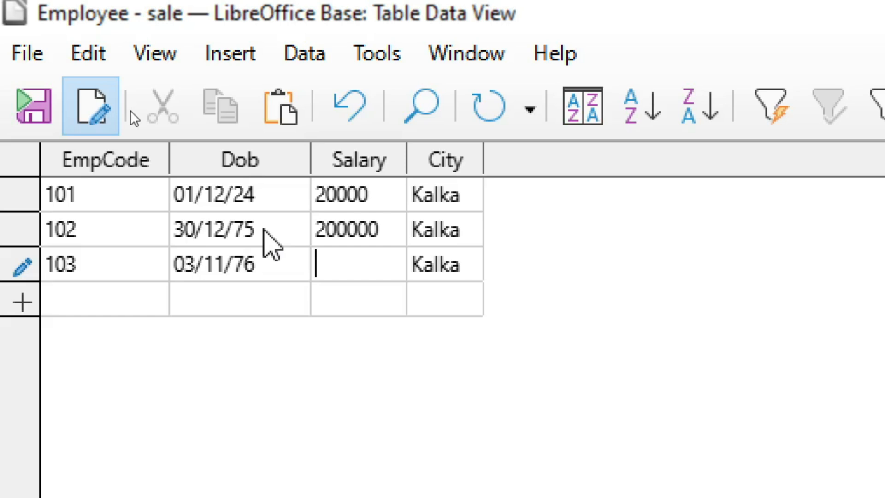
type("35000")
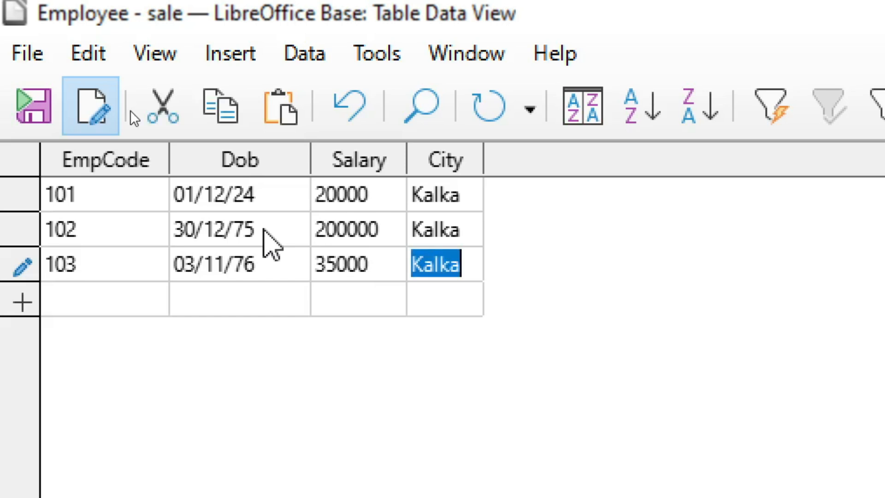
type("pin")
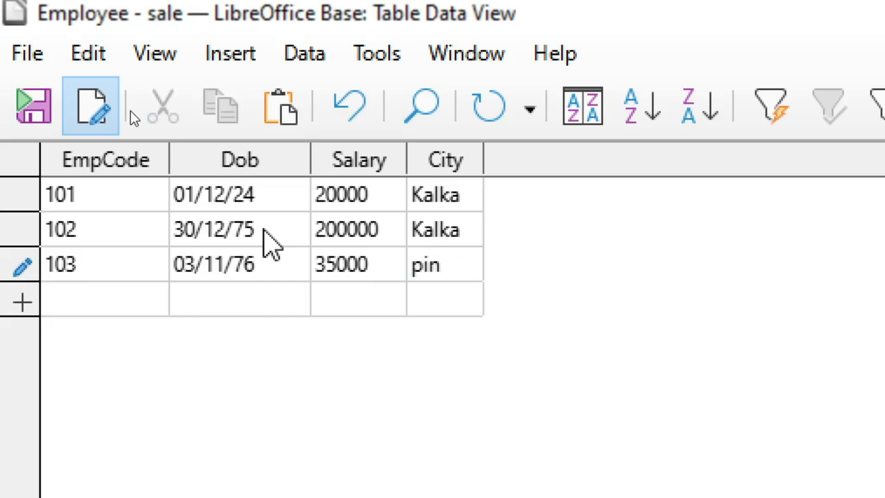
type("104")
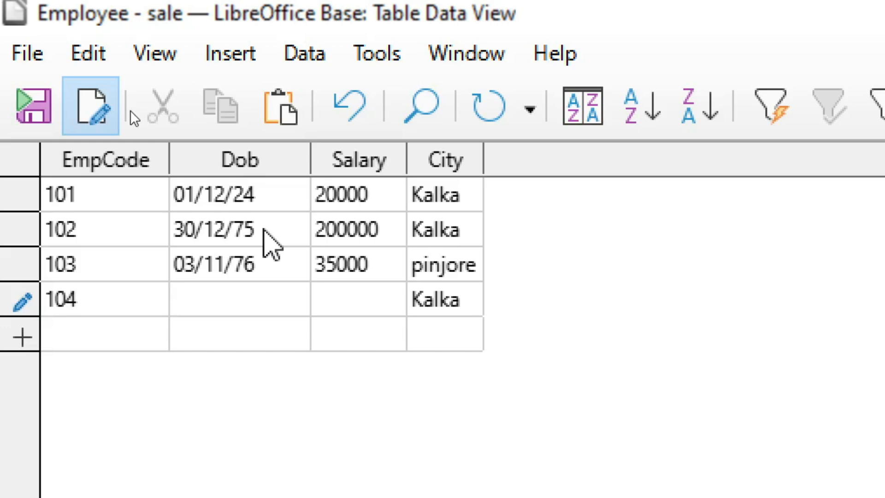
Step: Enter employee 104 with Dob 09/12/65 and salary 60000
type("9")
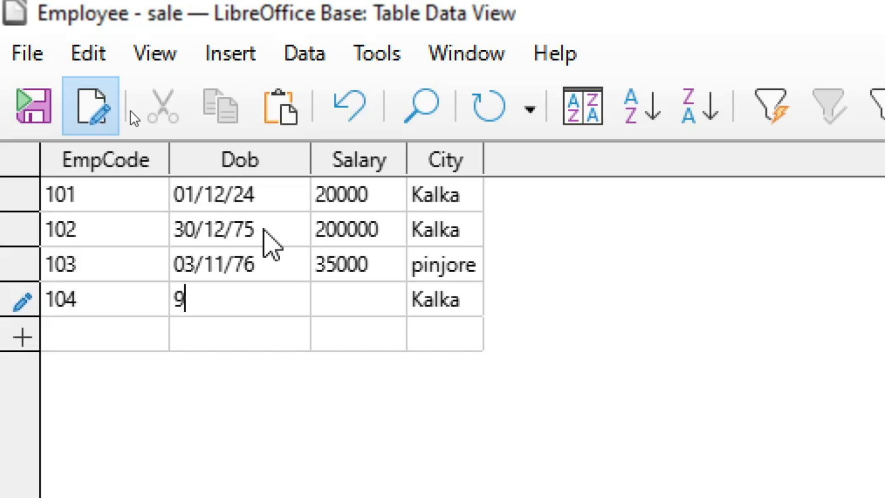
type("/")
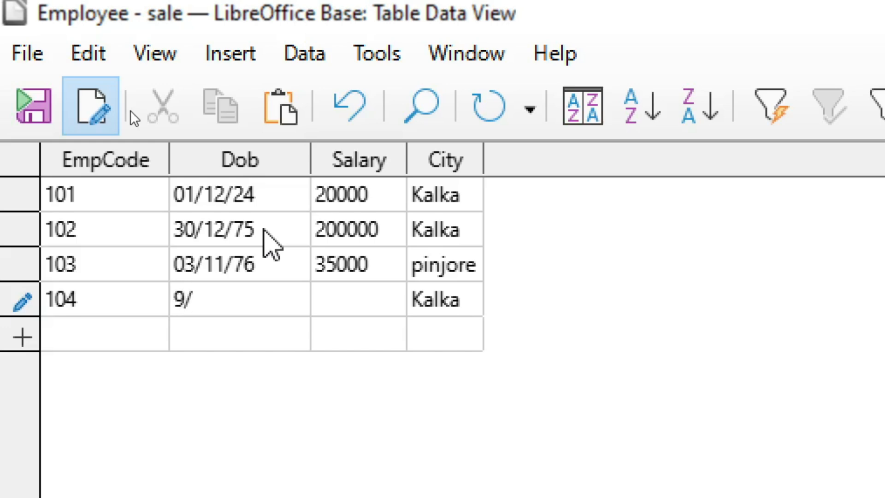
type("12")
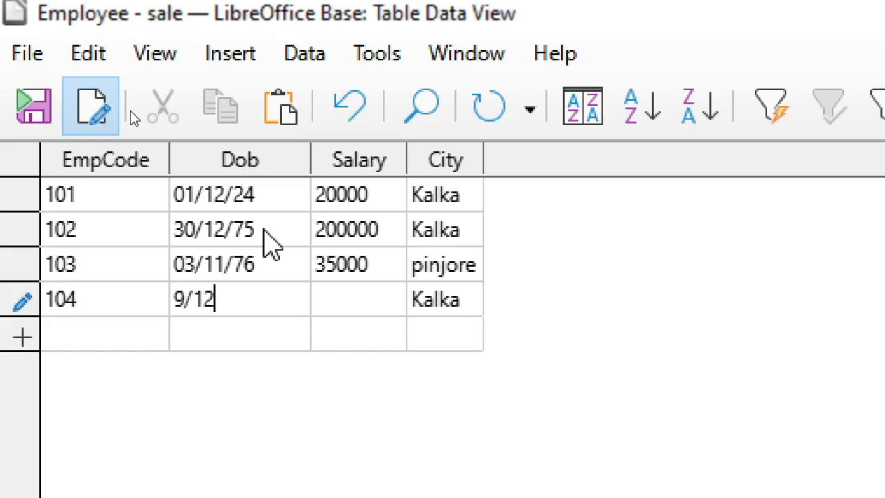
type("/")
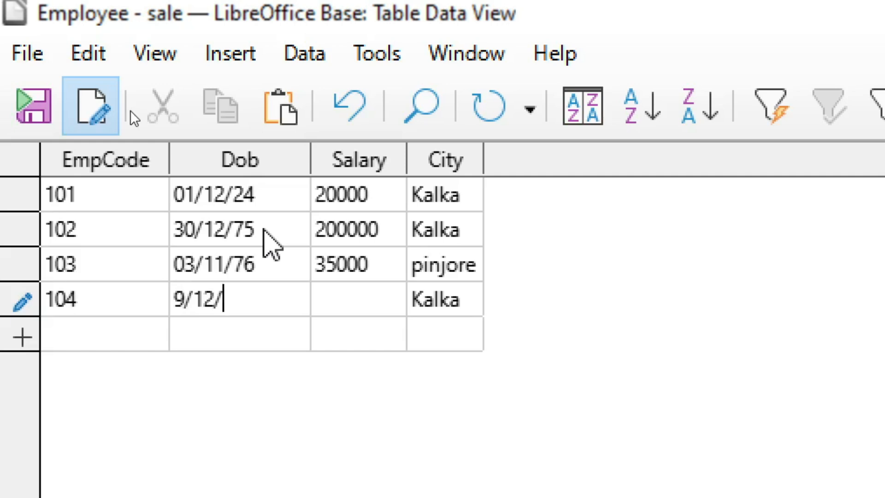
type("09/12/65")
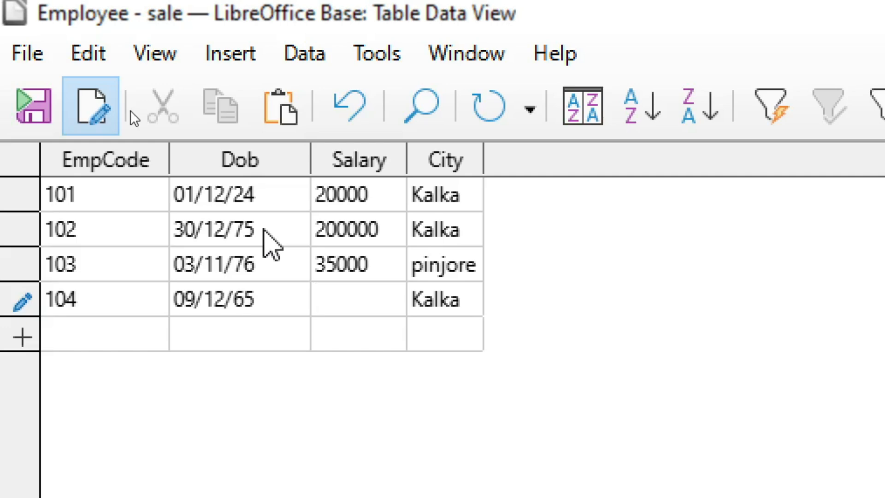
left_click(356, 299)
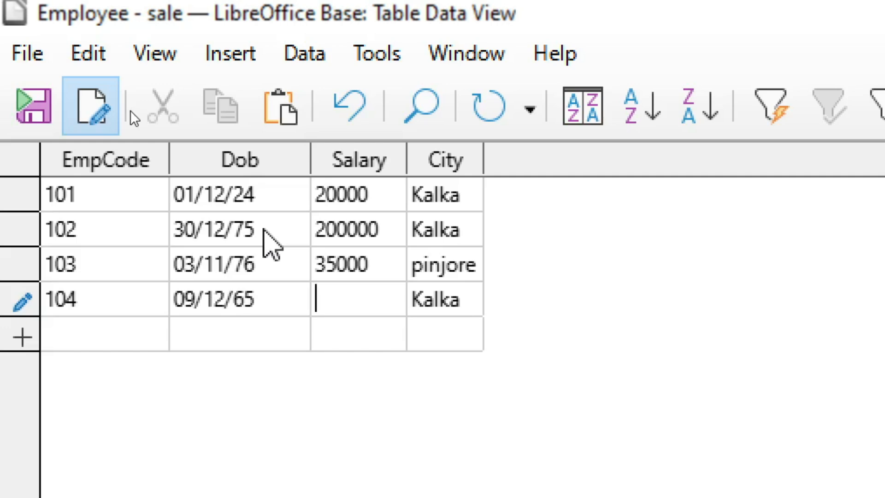
type("60000")
left_click(445, 299)
type("pinjore")
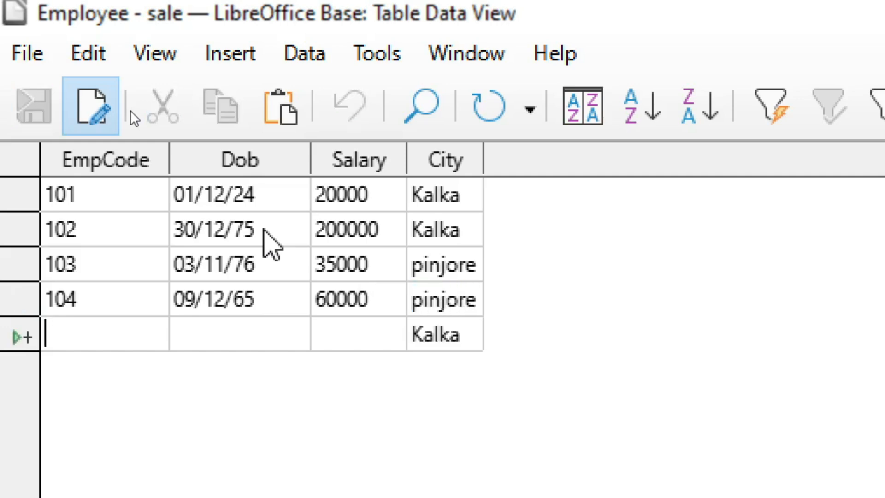
Step: Enter employee 105 with Dob 25/10/80, salary 50000 and city Kalka
type("105")
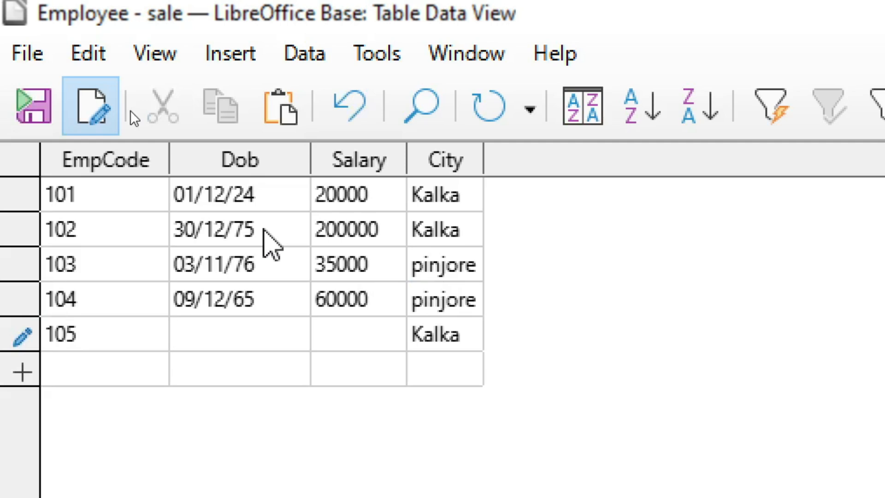
type("25")
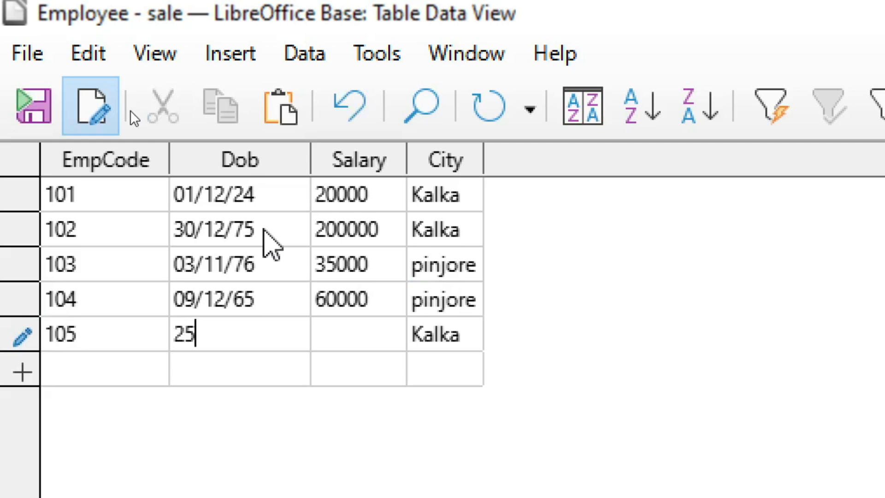
type("/")
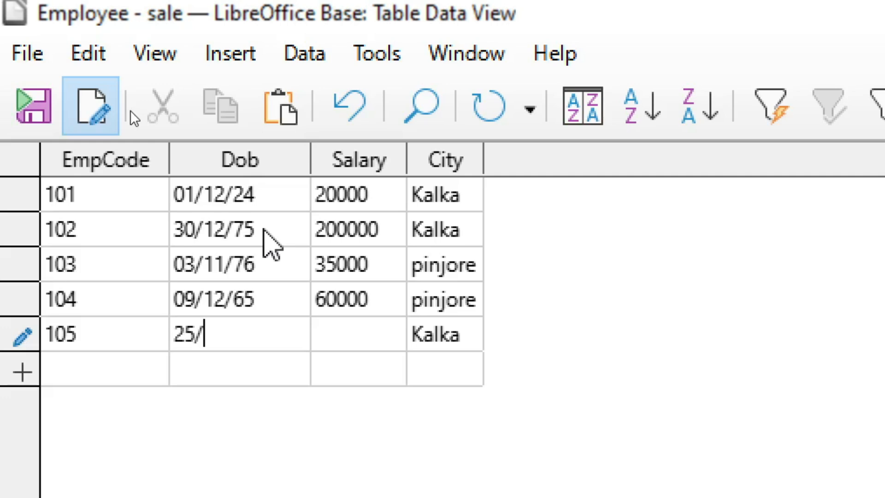
type("10")
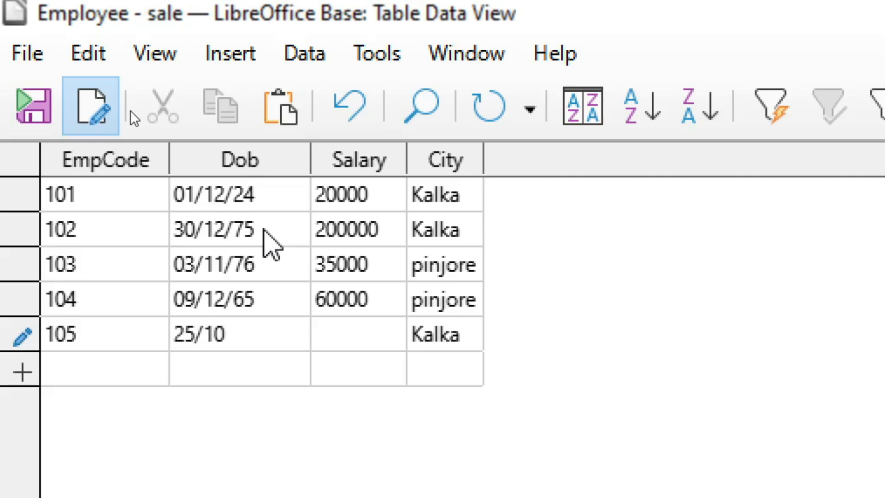
type("/")
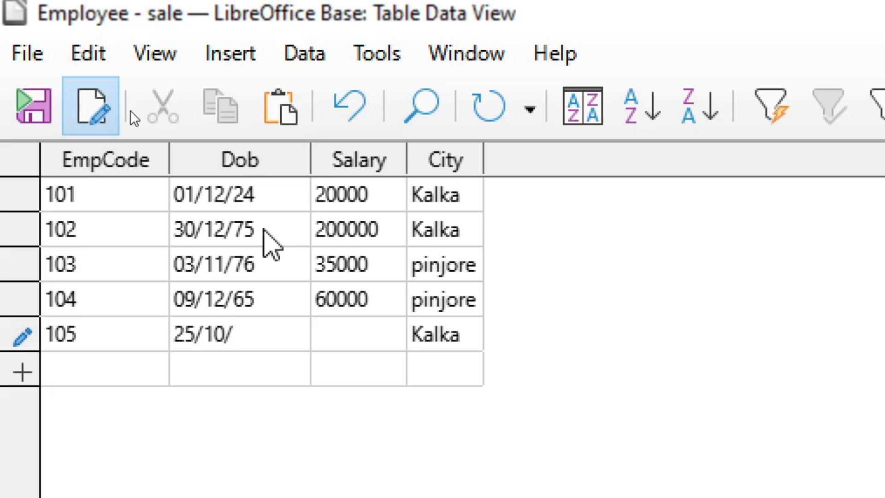
type("80")
left_click(358, 334)
type("50000")
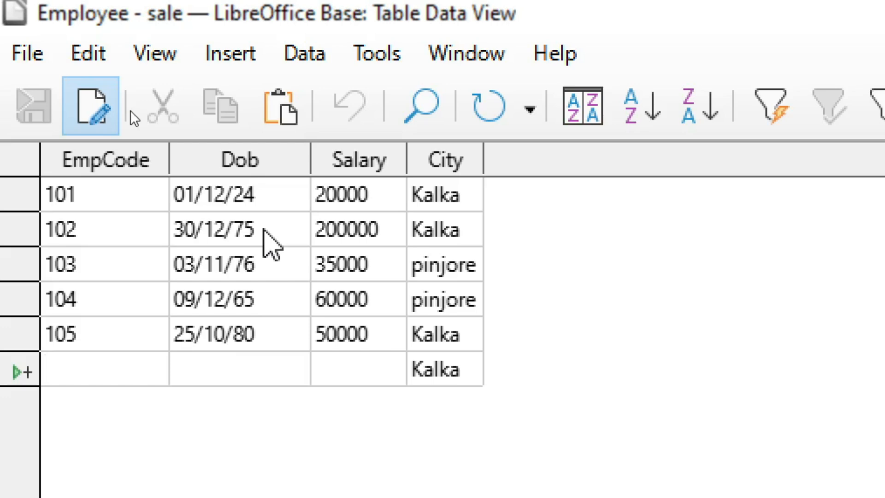
type("10")
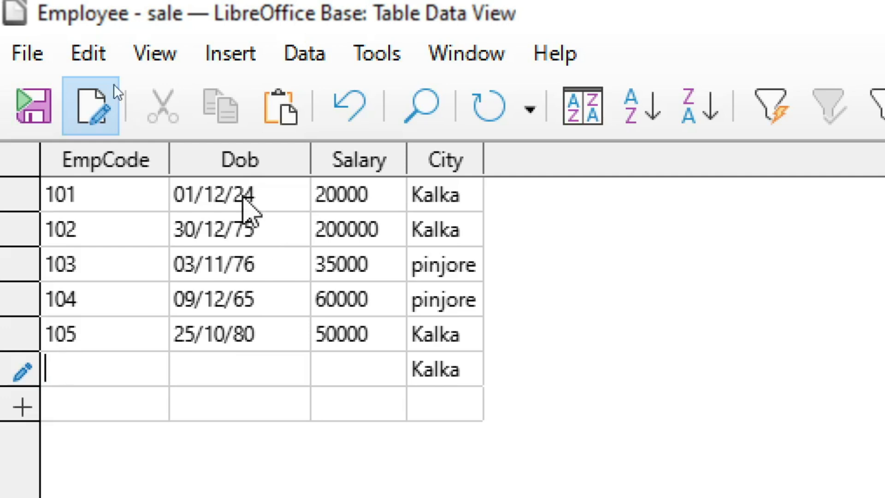
mouse_move(73, 307)
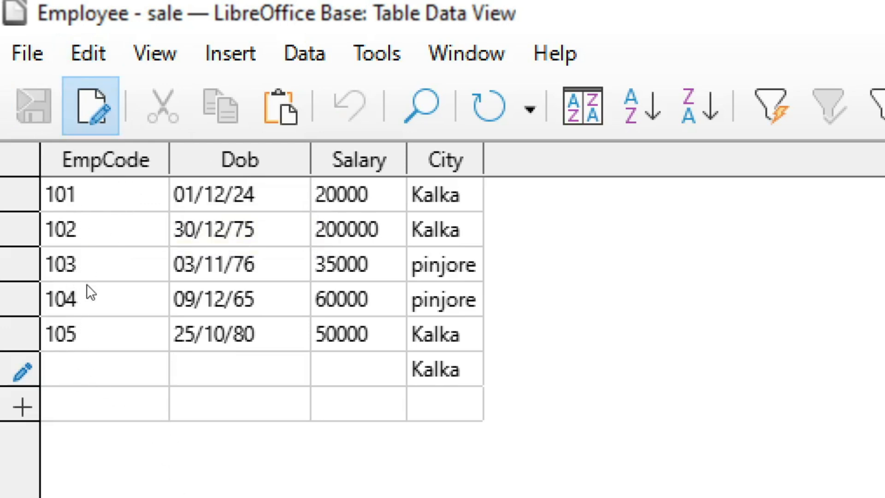
Step: Enter Dob 02/02/97 without an EmpCode, dismiss the null-value error, and save the row as employee 106
type("02/02/97")
type("2000")
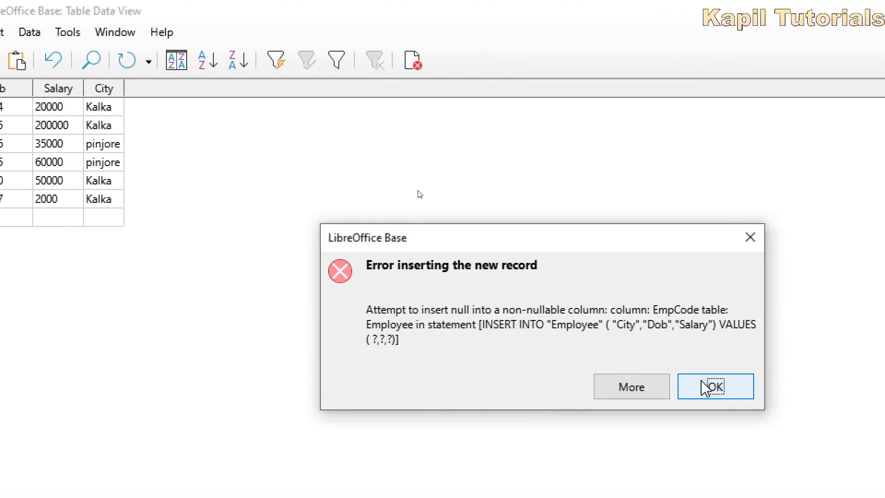
left_click(716, 386)
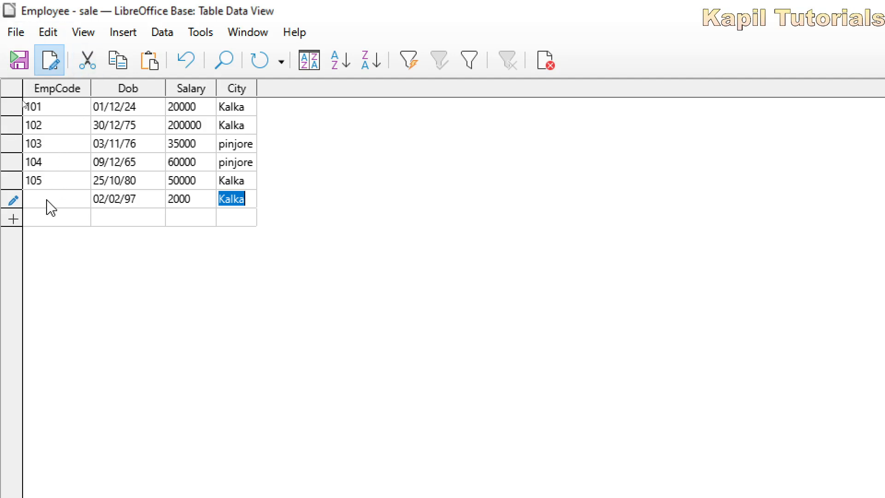
type("10")
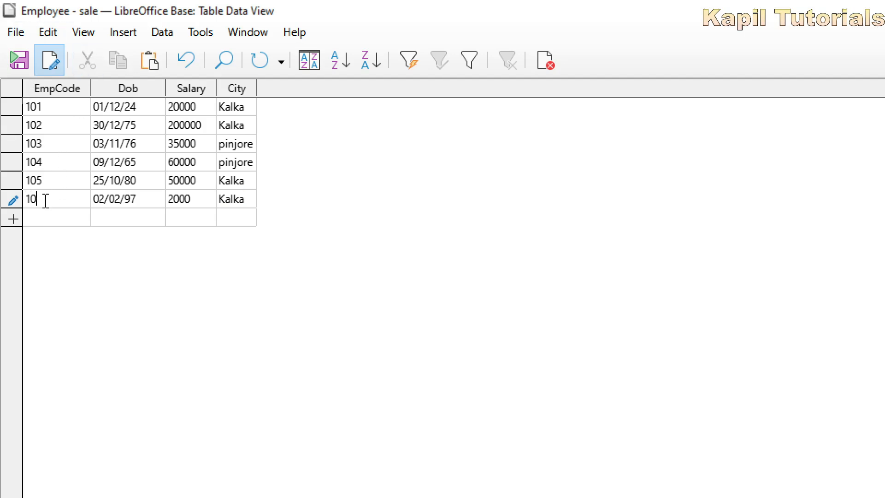
type("6")
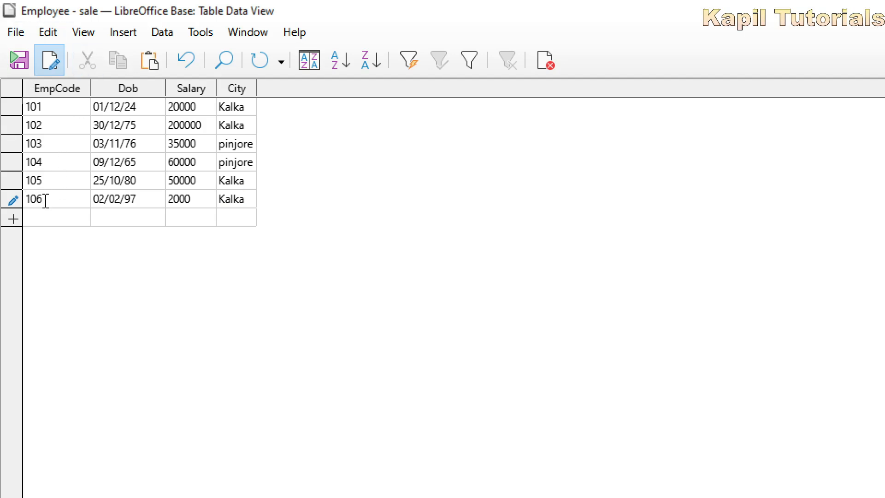
left_click(230, 198)
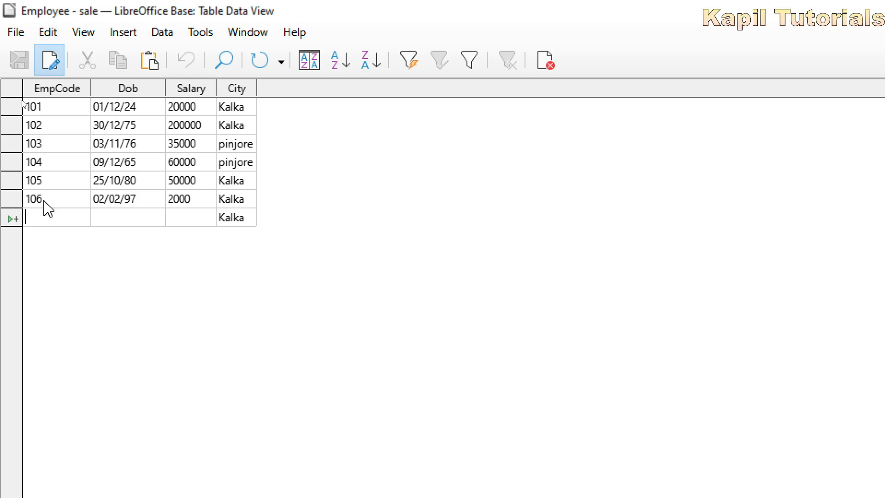
Step: Enter the seventh record with salary 15000, dismiss the duplicate-key error and correct its EmpCode to 107
type("103")
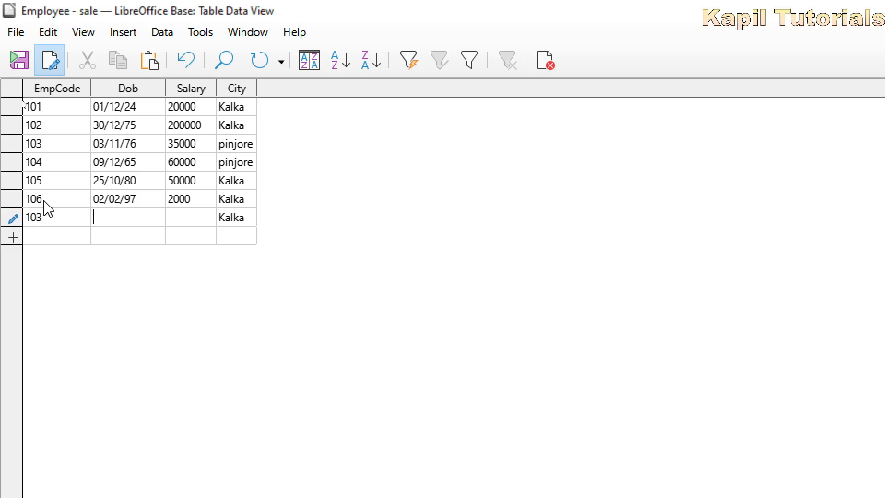
type("2/2")
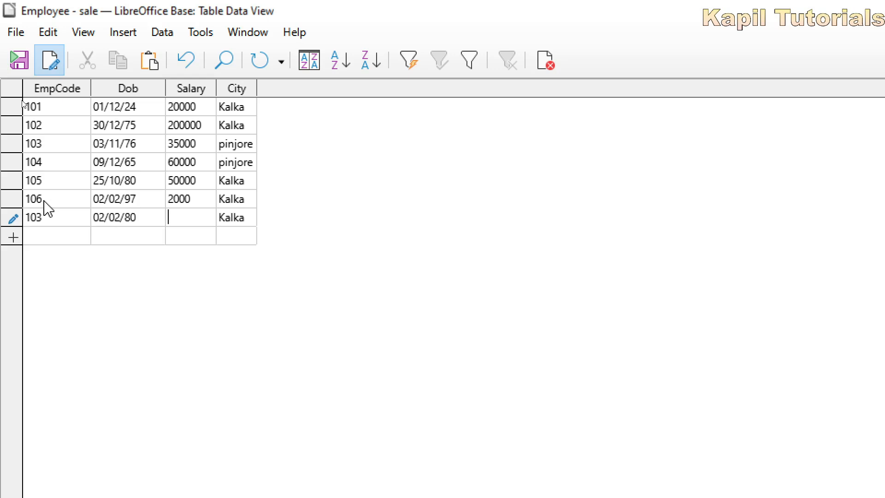
type("15000")
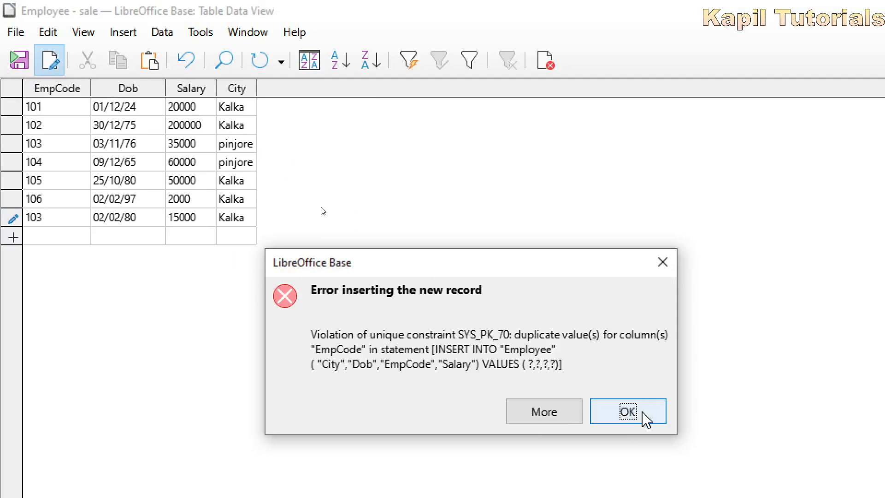
left_click(628, 412)
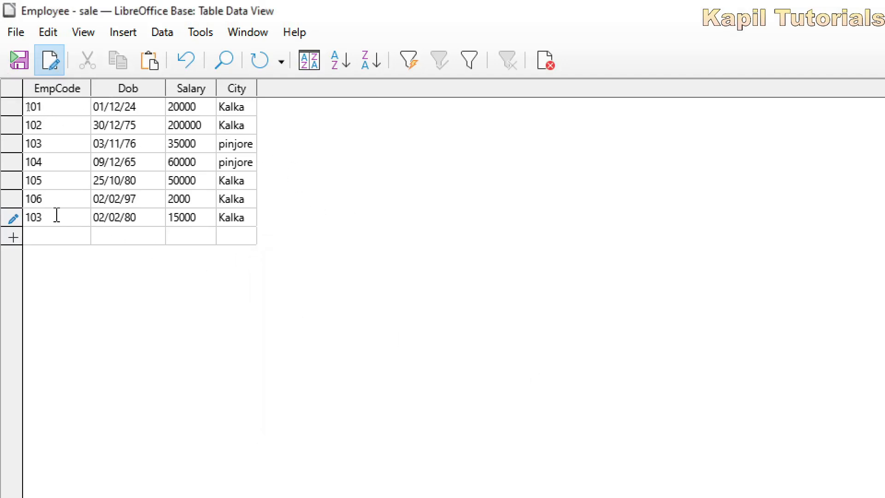
key("Backspace")
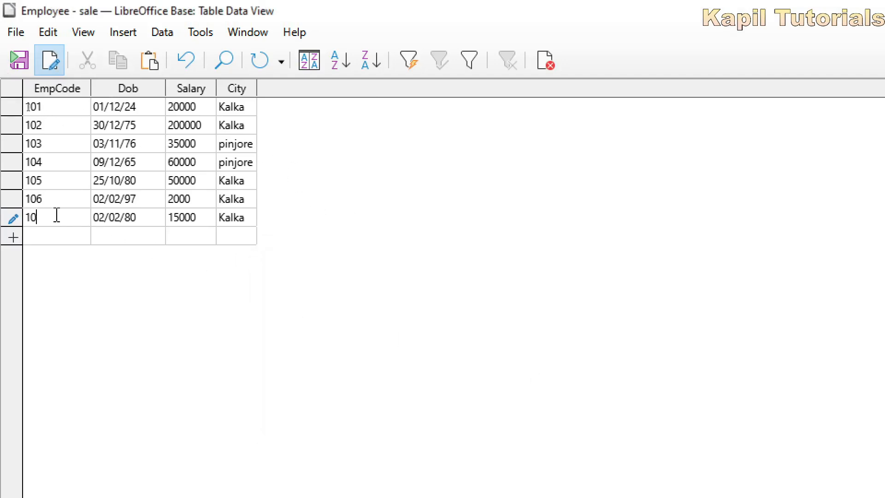
type("7")
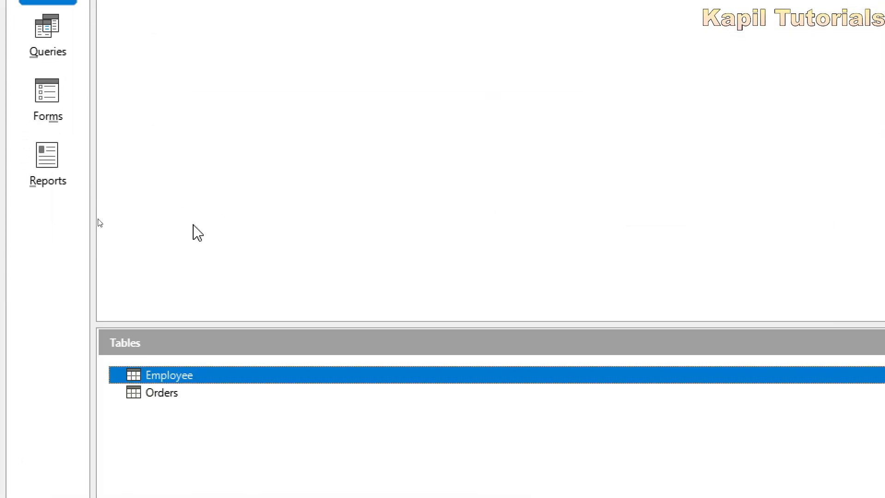
mouse_move(164, 383)
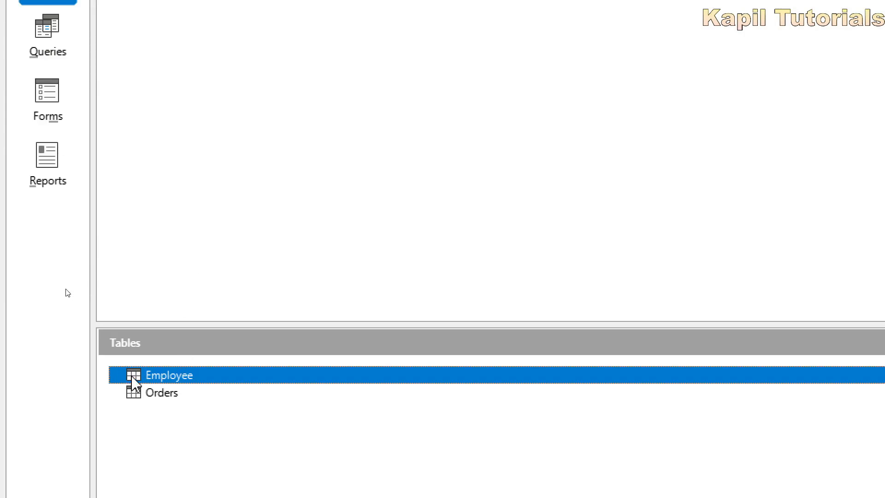
double_click(169, 375)
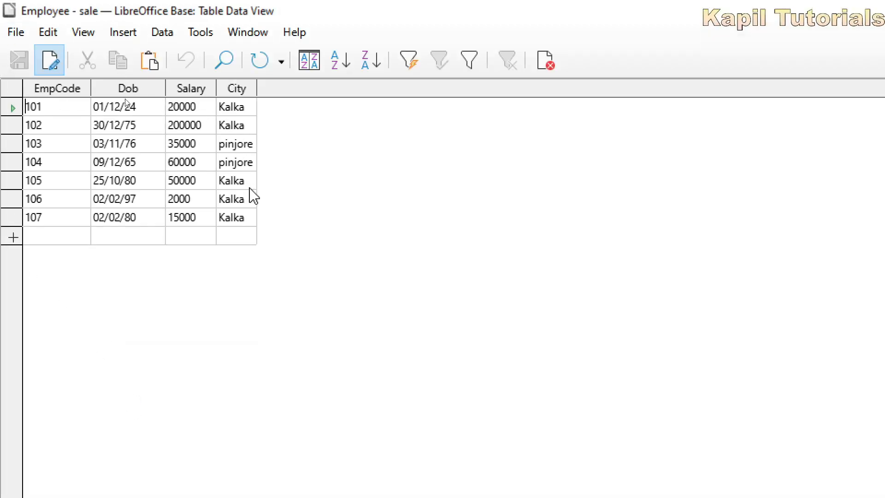
mouse_move(252, 313)
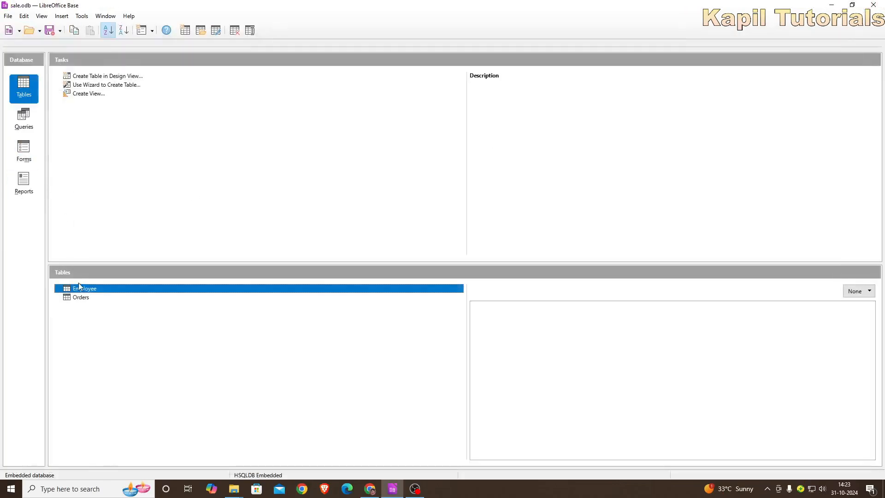
Step: Edit the Employee table design and select EmpCode and Dob together for a composite primary key
right_click(84, 289)
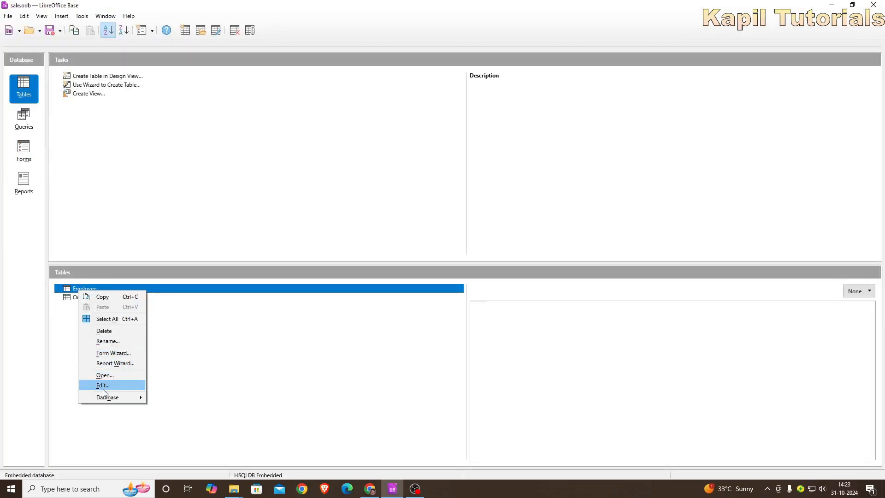
left_click(102, 386)
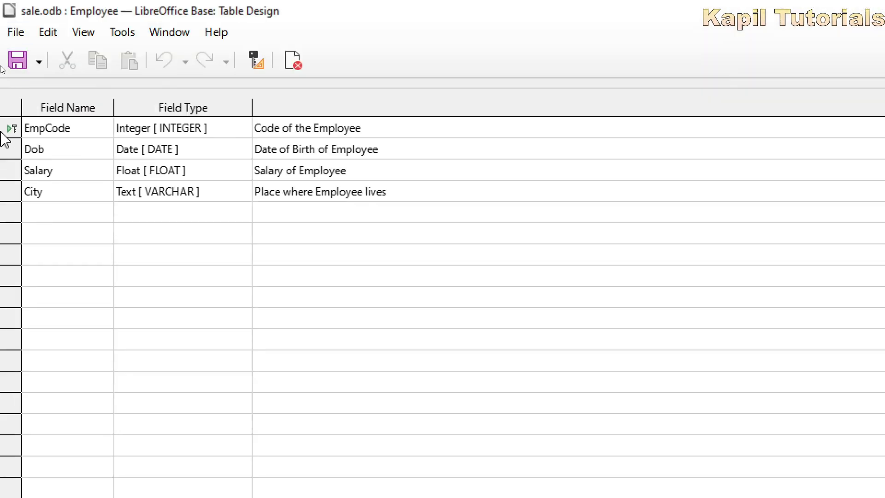
left_click(11, 127)
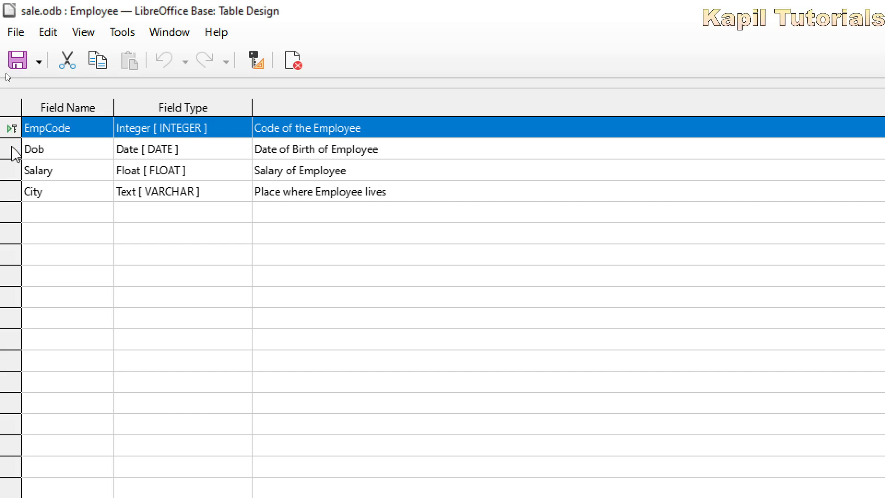
left_click(34, 149)
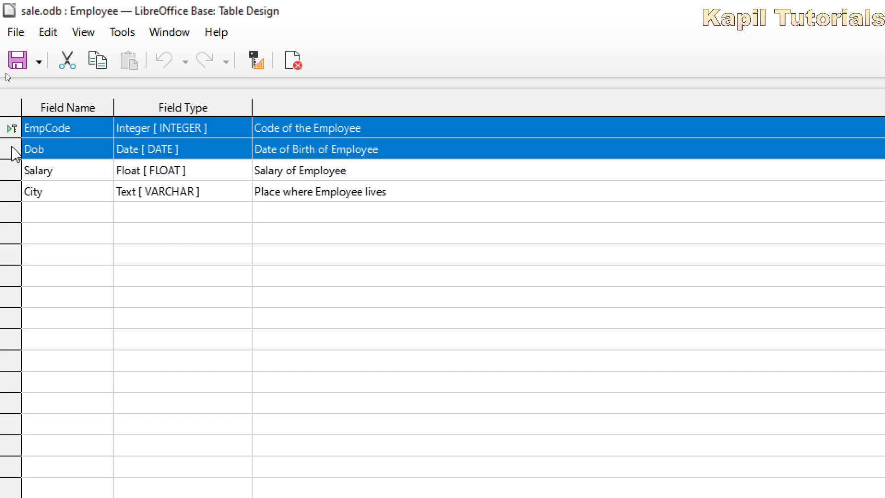
right_click(10, 150)
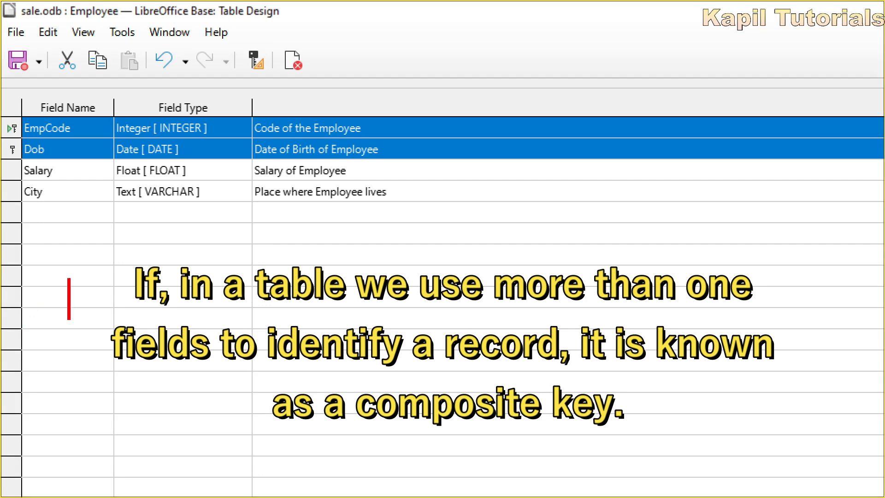
type("Compl")
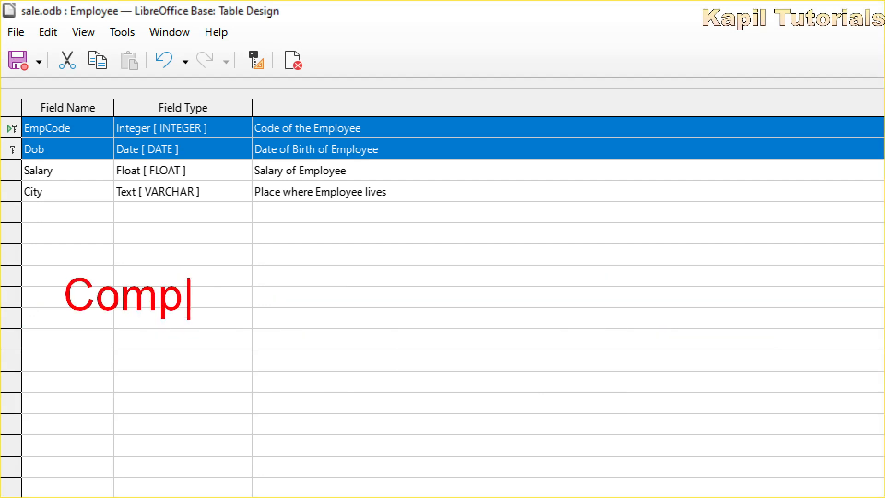
type("osite Pri")
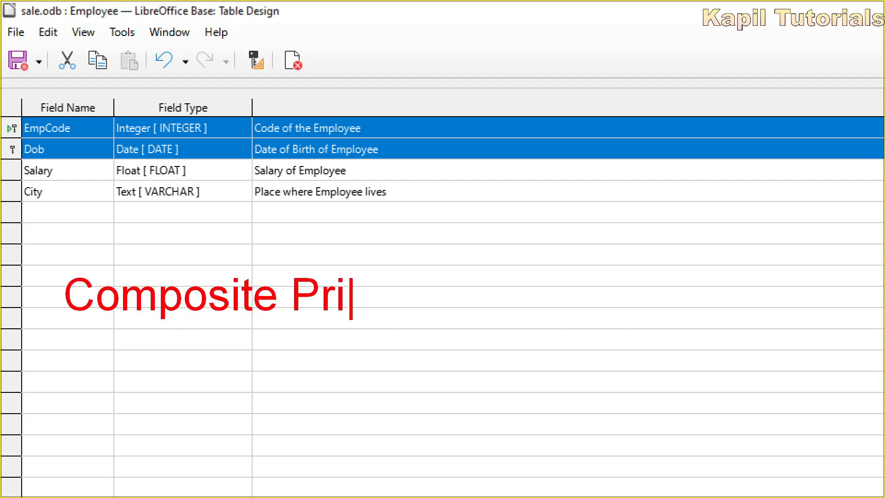
type("mary Key")
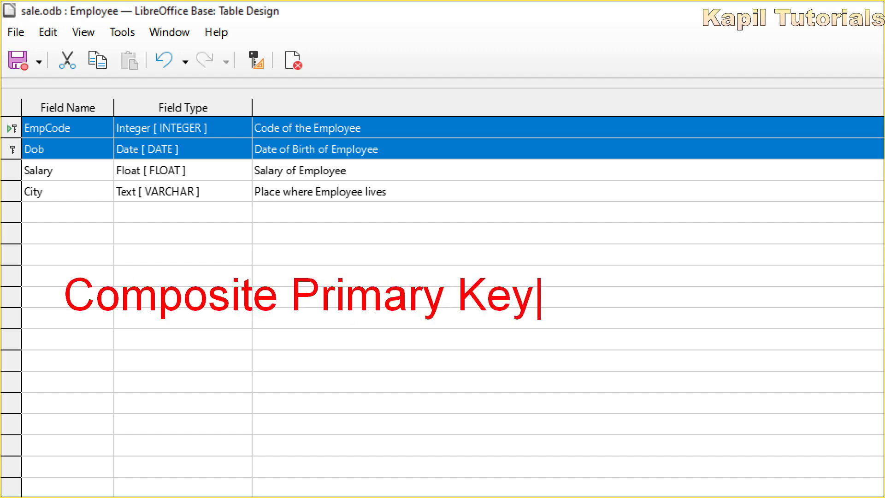
type("- is a type o")
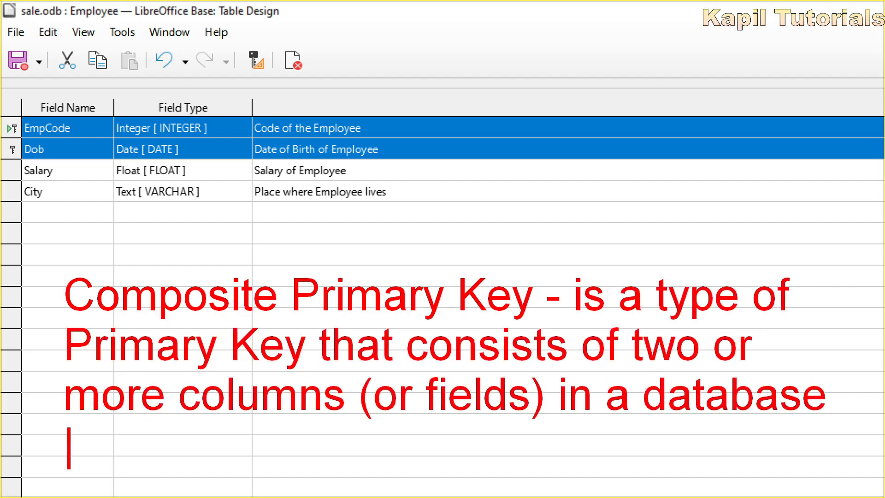
type("file.")
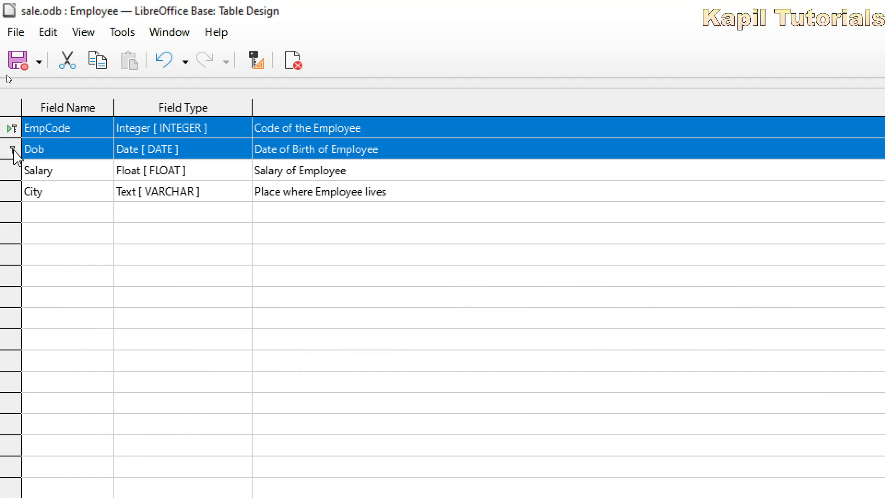
mouse_move(19, 60)
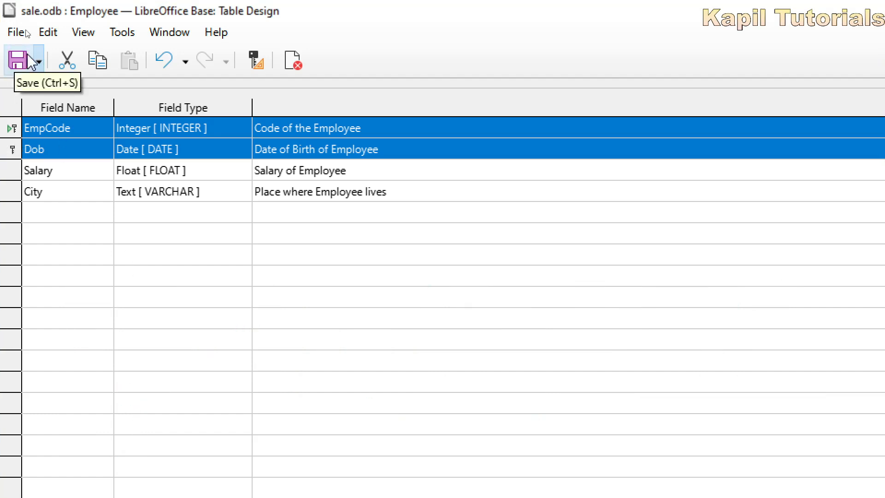
mouse_move(70, 188)
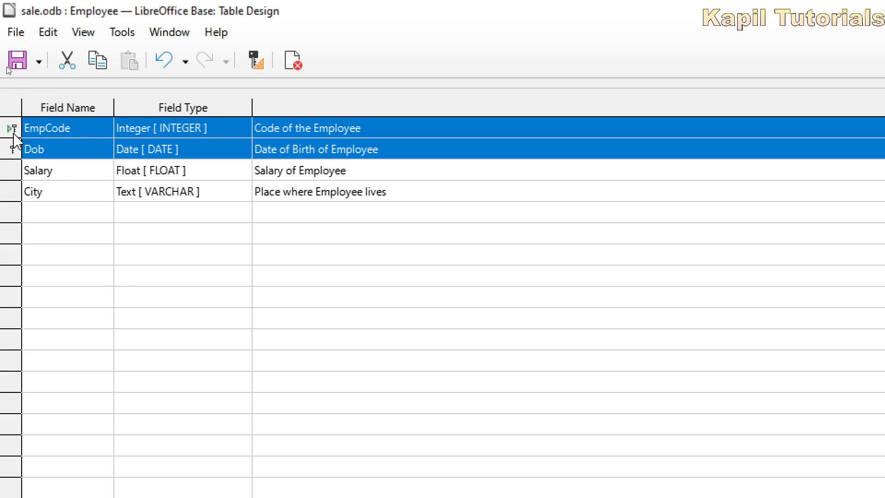
mouse_move(17, 141)
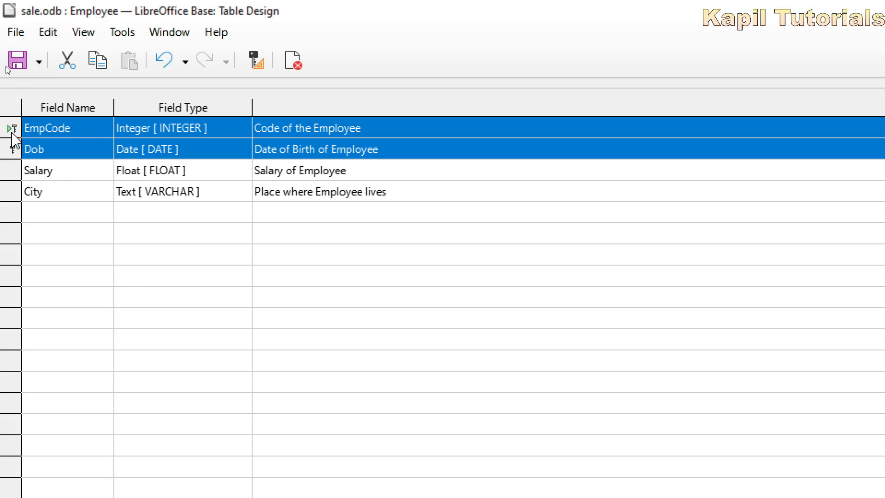
Step: Remove the composite key, set EmpCode alone as primary key, and save the table design
right_click(11, 127)
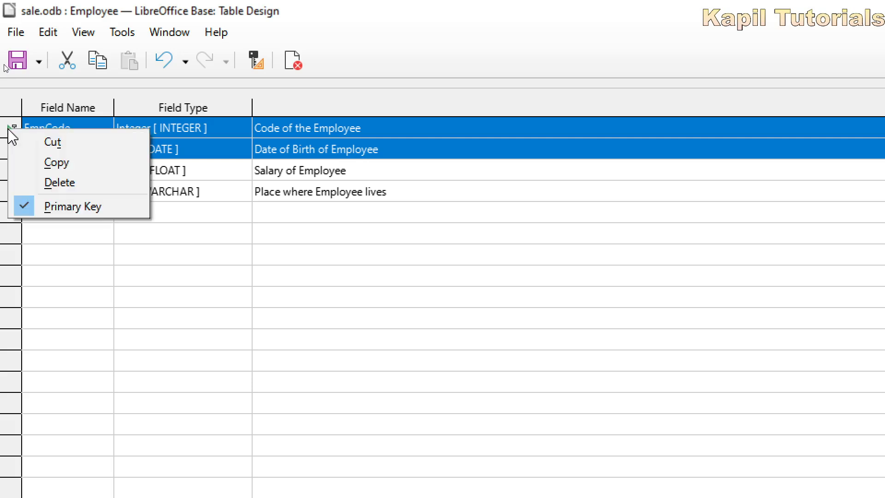
left_click(72, 206)
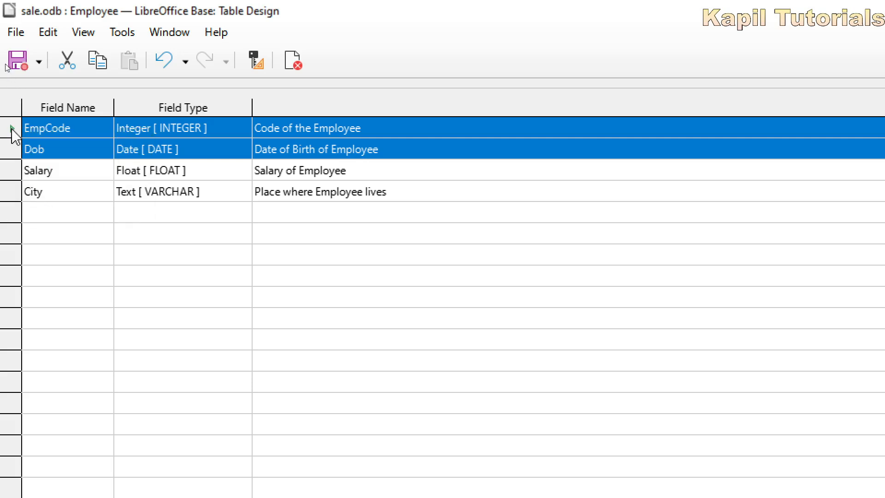
right_click(11, 135)
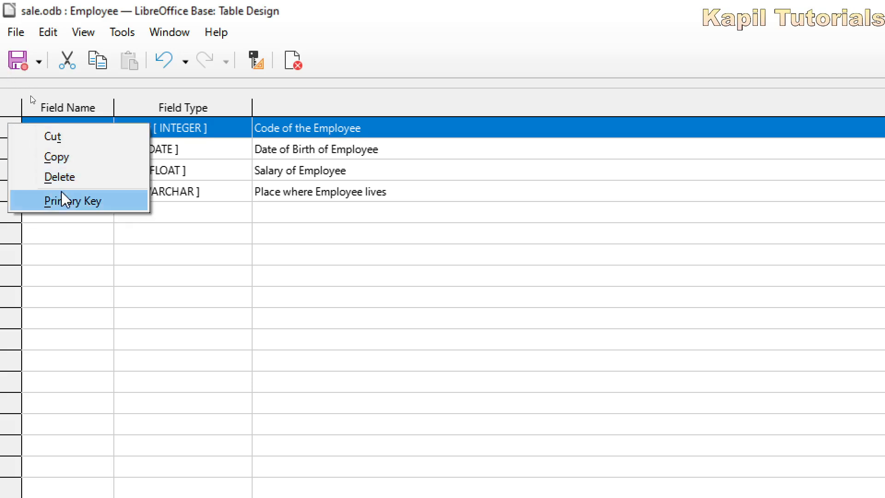
left_click(74, 200)
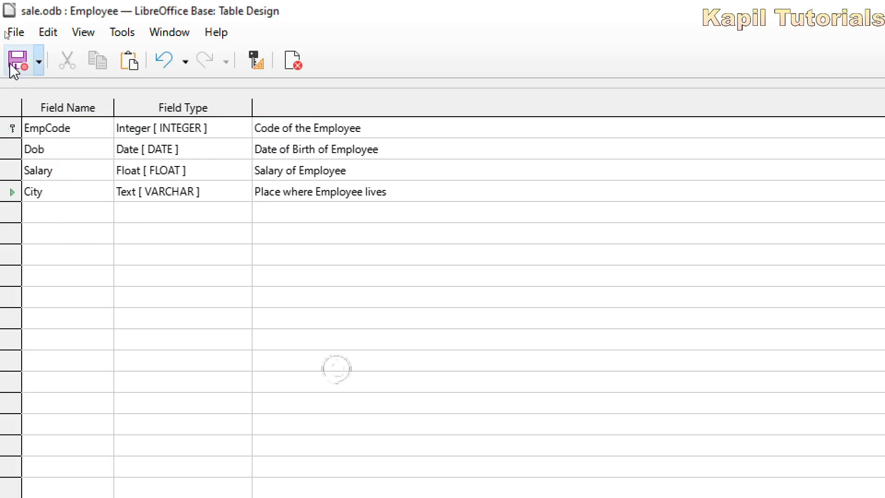
left_click(16, 61)
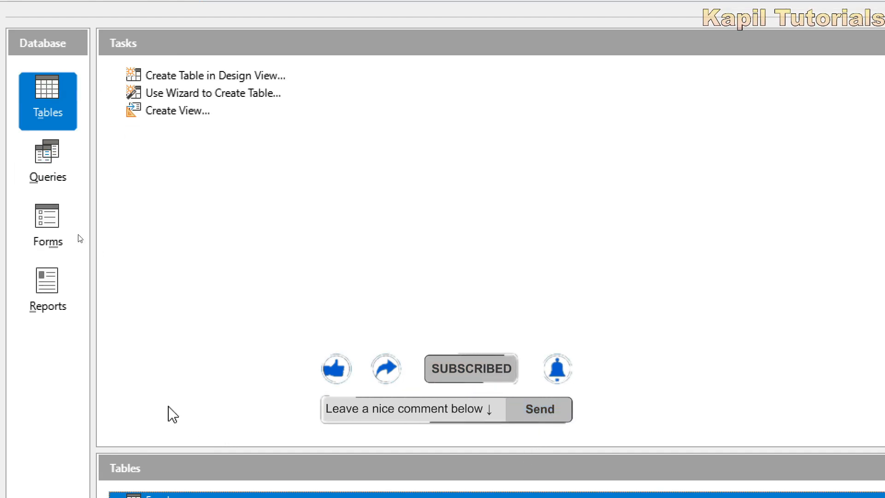
scroll("down", 3)
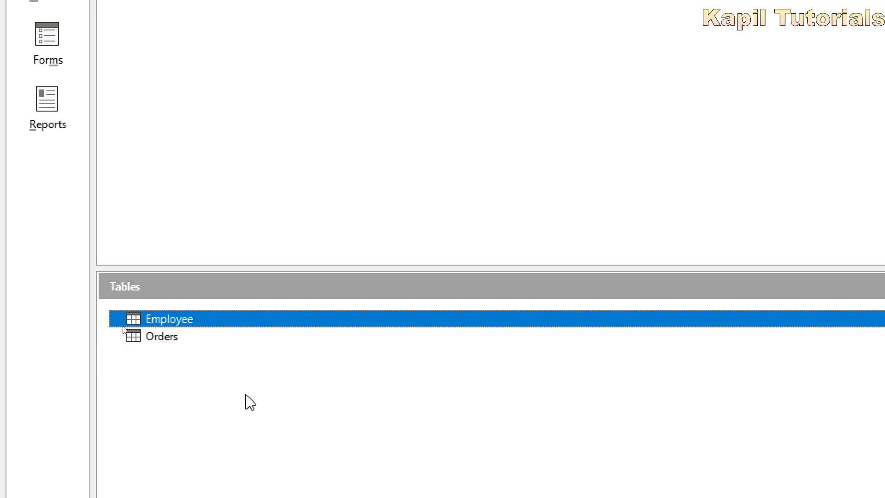